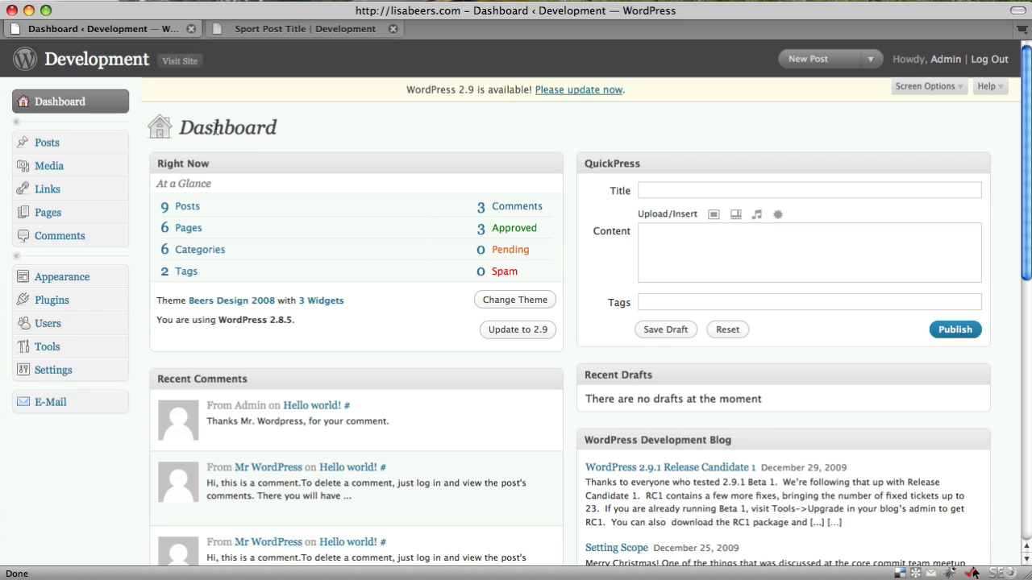
# Go from the Plugins list to the Sociable plugin's Settings link
pyautogui.click(51, 298)
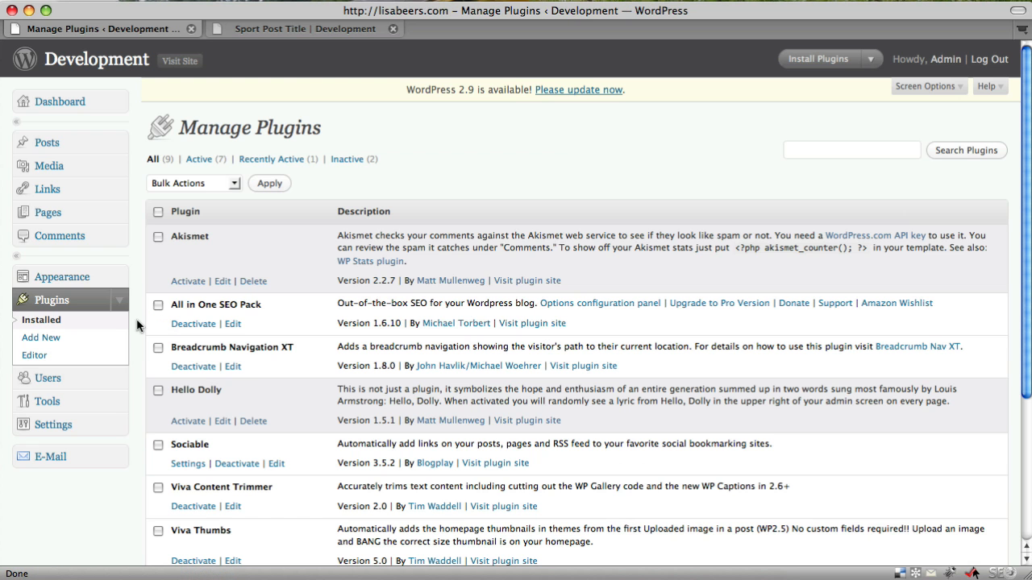
pyautogui.moveTo(208, 458)
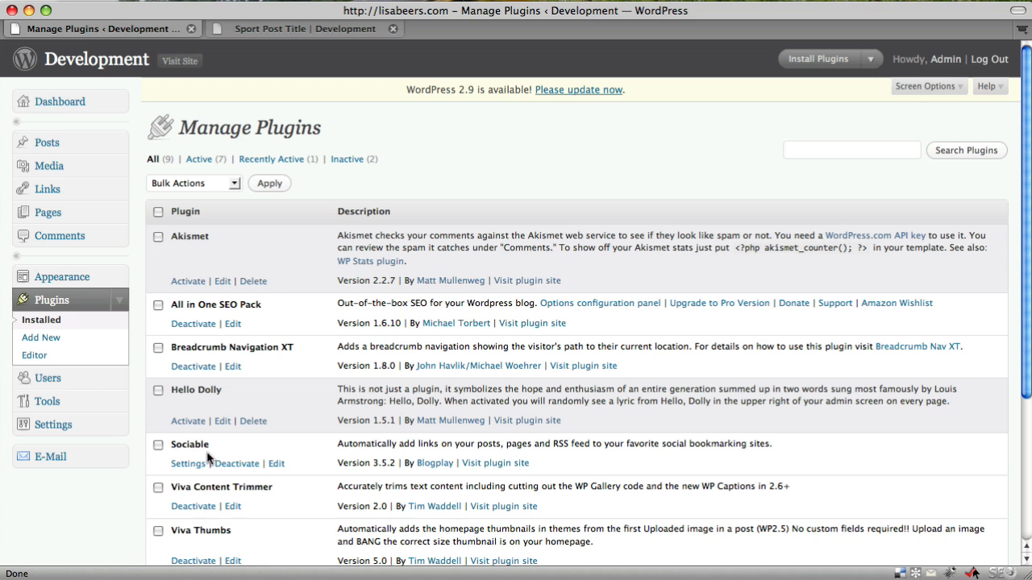
pyautogui.moveTo(200, 449)
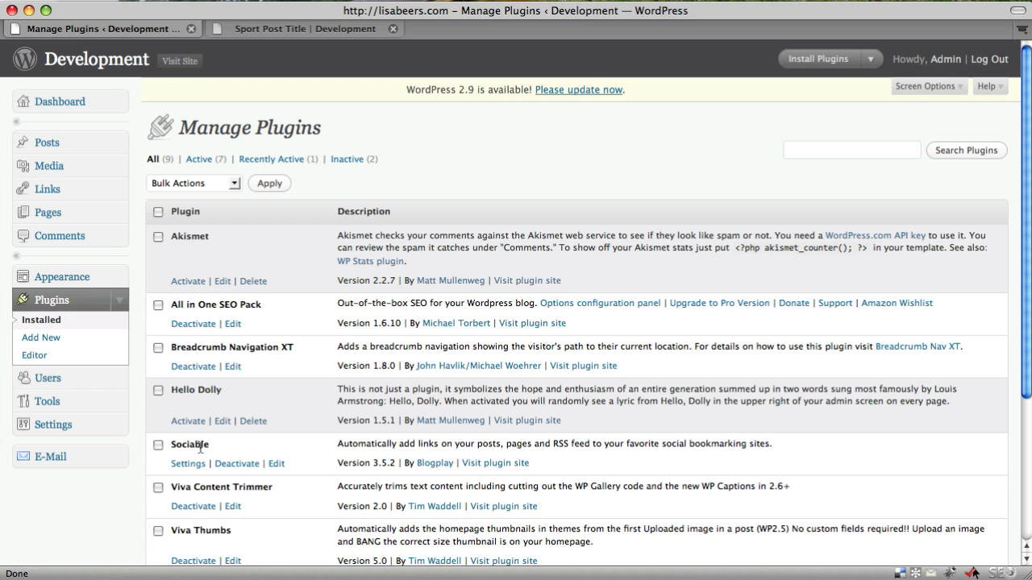
pyautogui.scroll(-3)
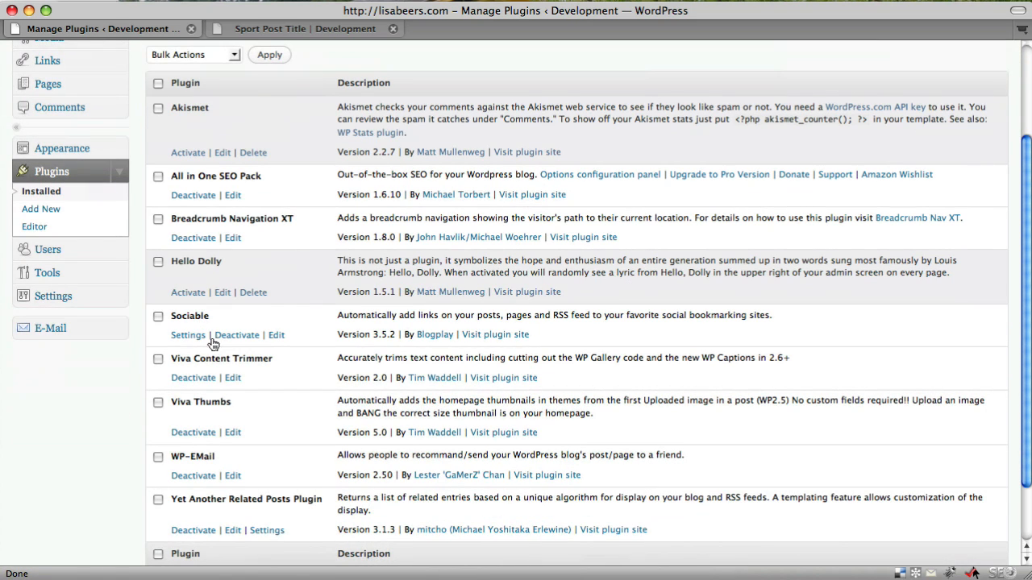
pyautogui.moveTo(194, 319)
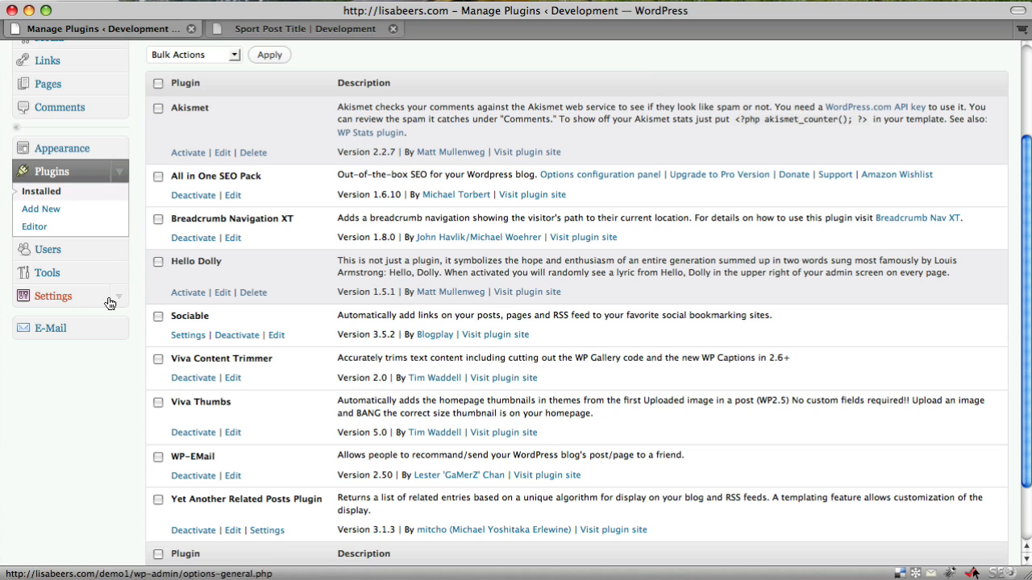
pyautogui.click(53, 296)
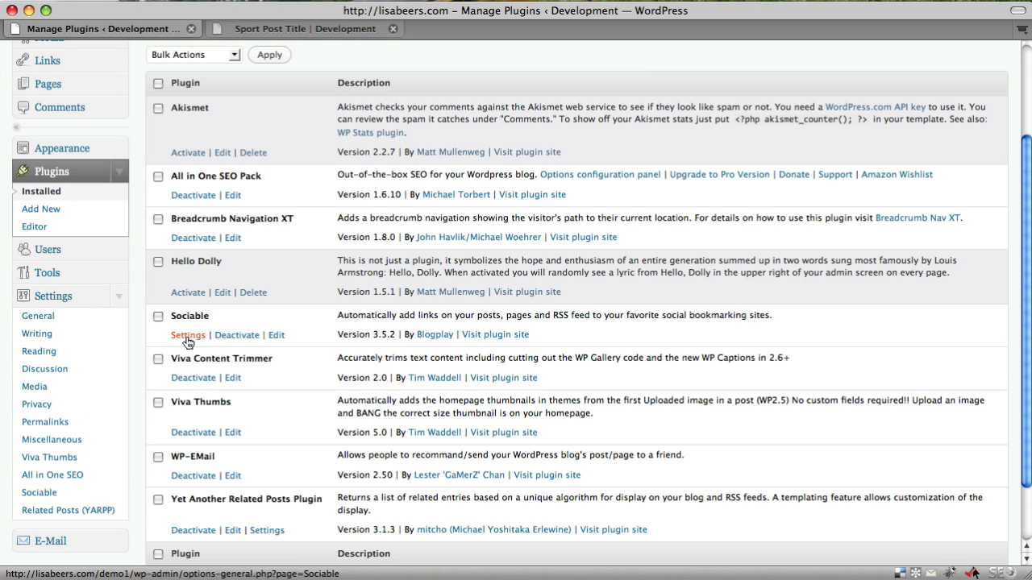
pyautogui.click(187, 334)
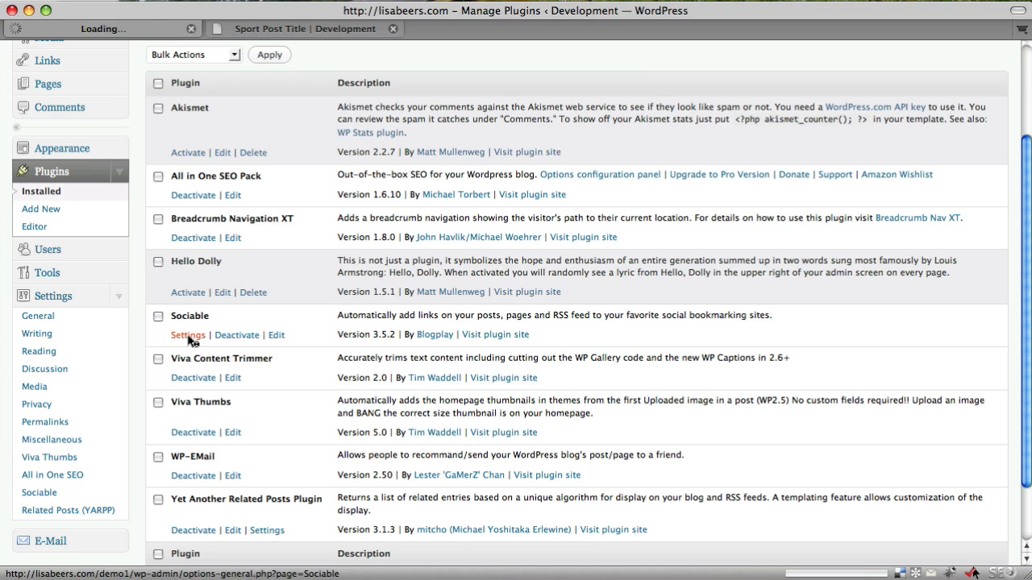
# Load the Sociable Options page and bring the checked sites and Position settings into view
pyautogui.click(187, 334)
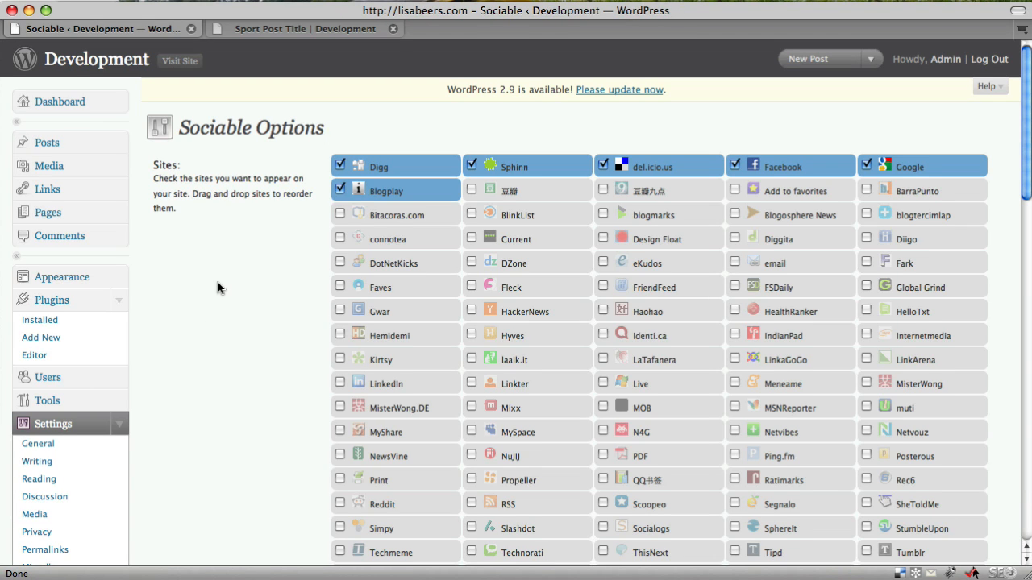
pyautogui.moveTo(232, 277)
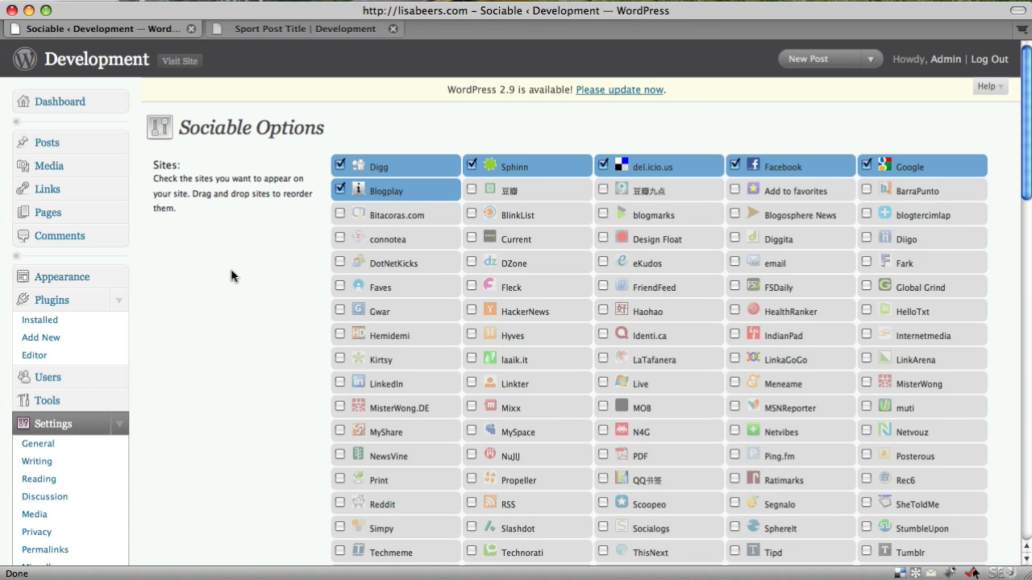
pyautogui.scroll(-3)
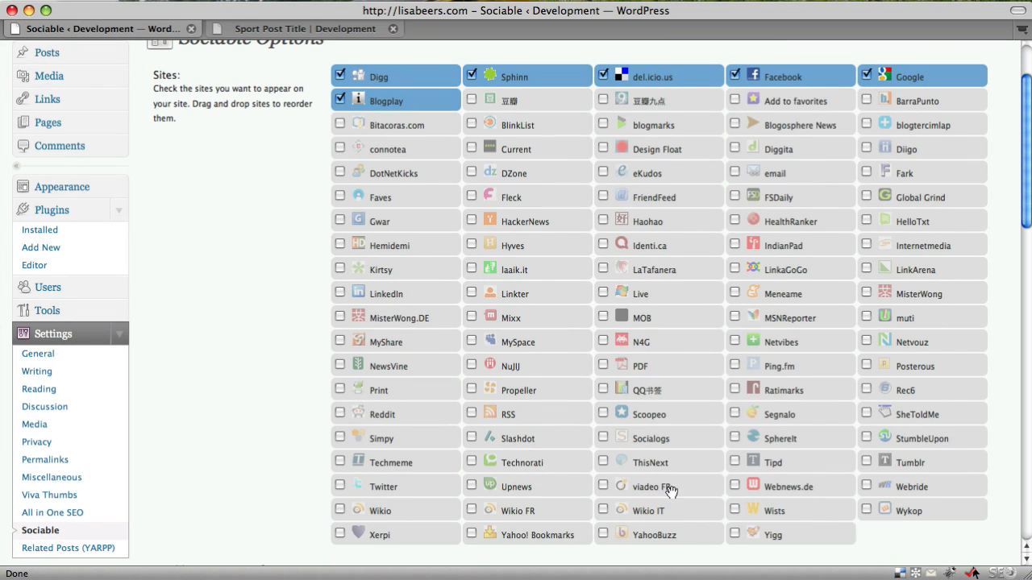
pyautogui.moveTo(906, 432)
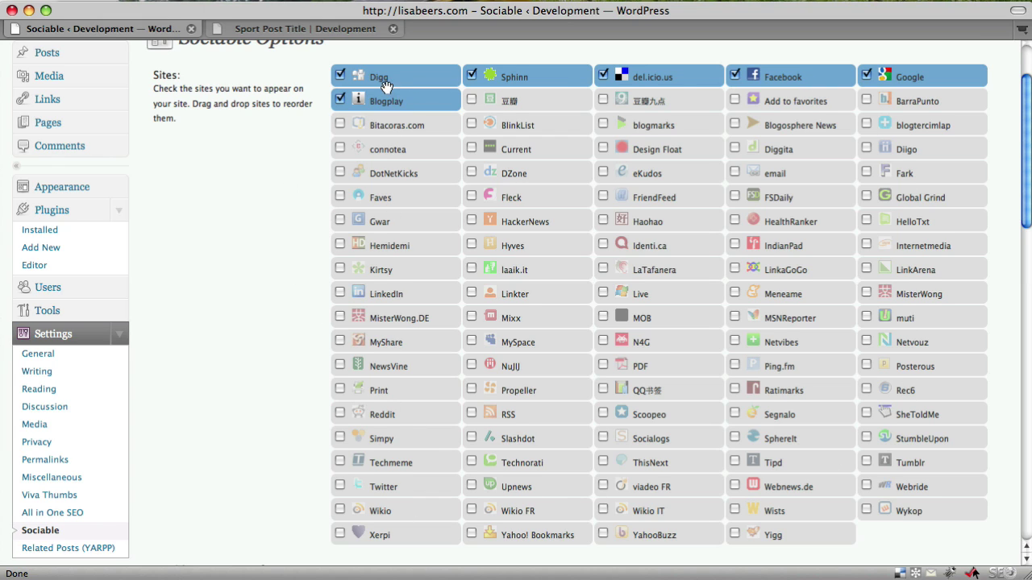
pyautogui.moveTo(490, 155)
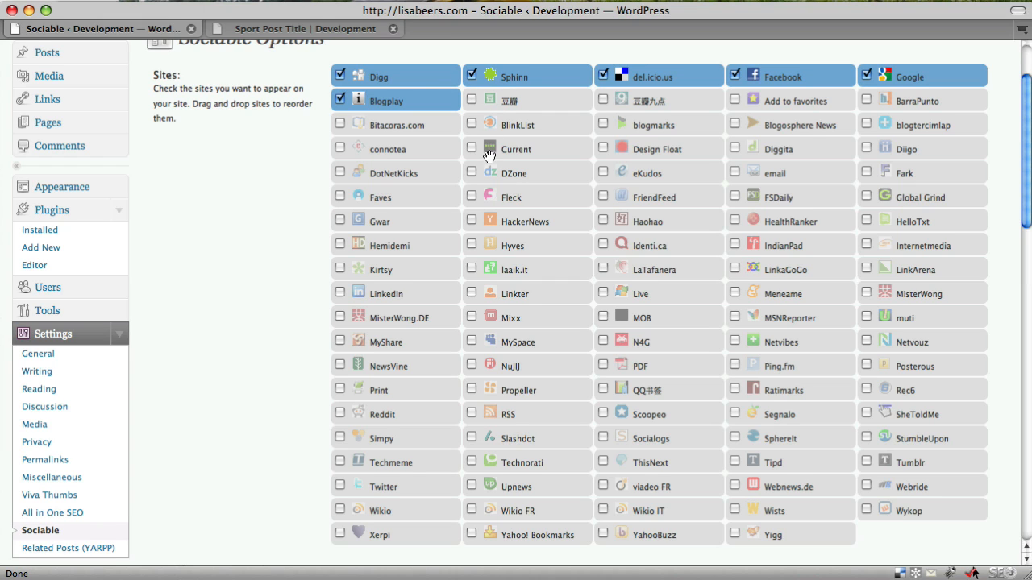
pyautogui.moveTo(613, 278)
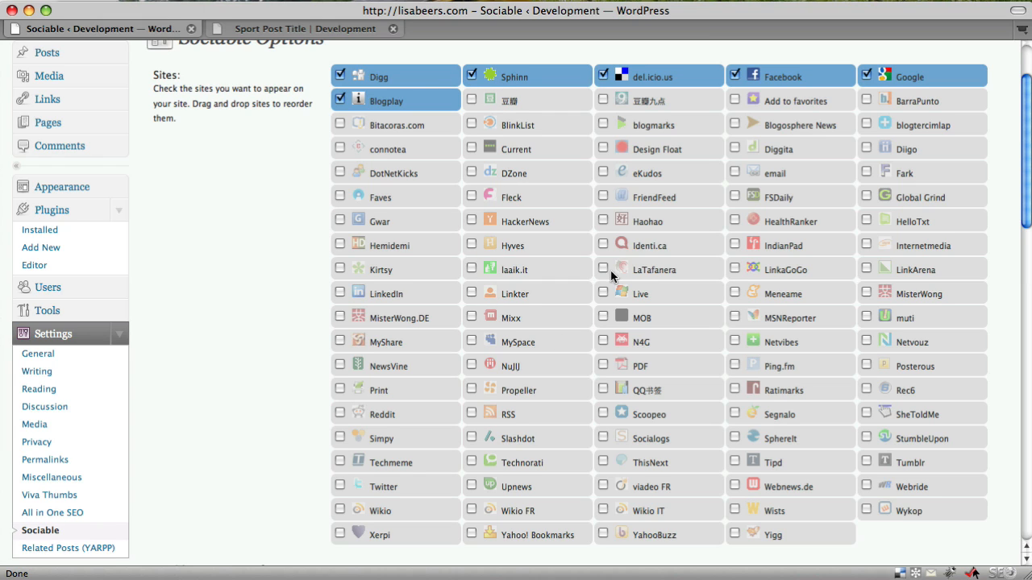
pyautogui.moveTo(787, 262)
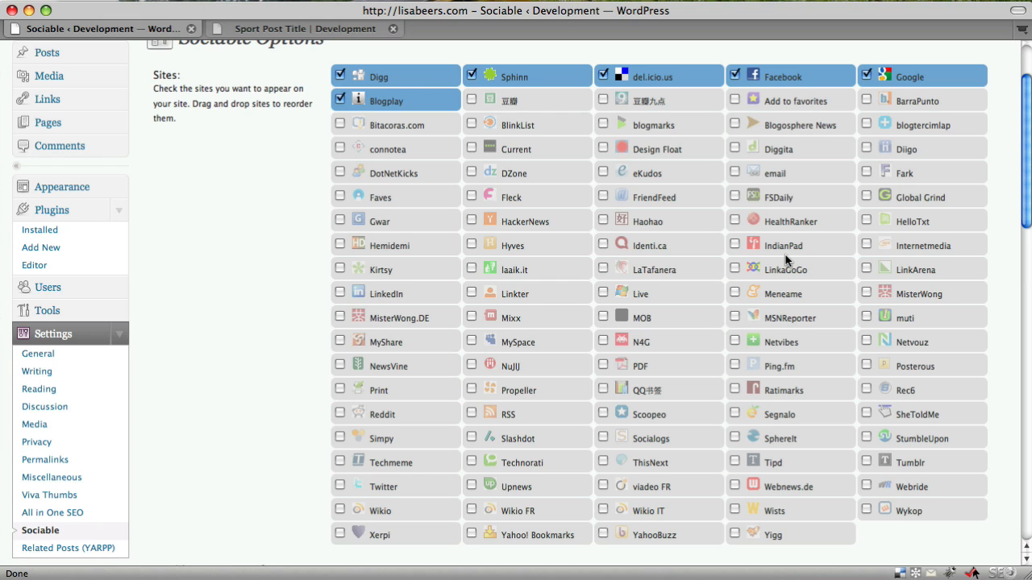
pyautogui.moveTo(271, 150)
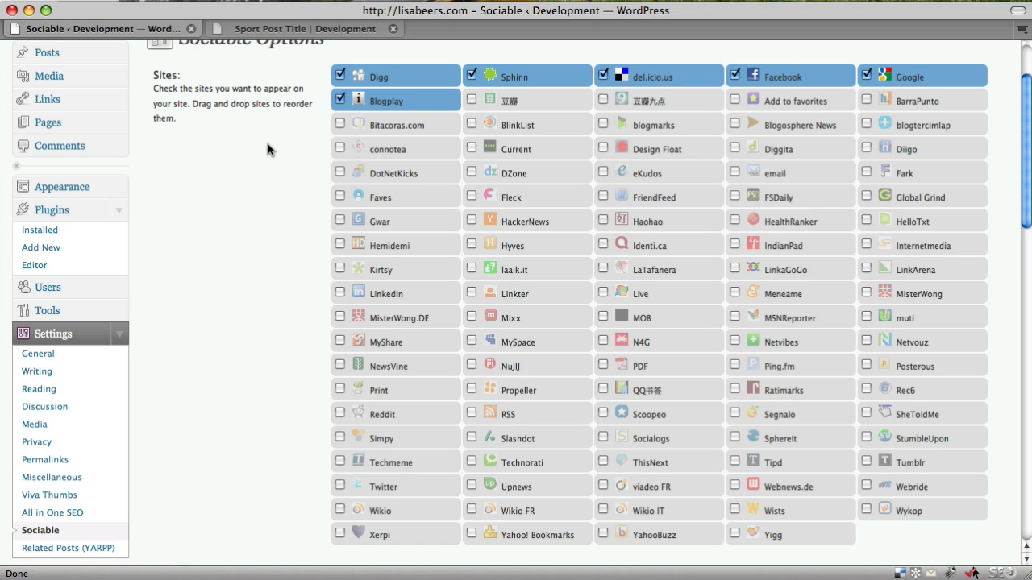
pyautogui.moveTo(276, 178)
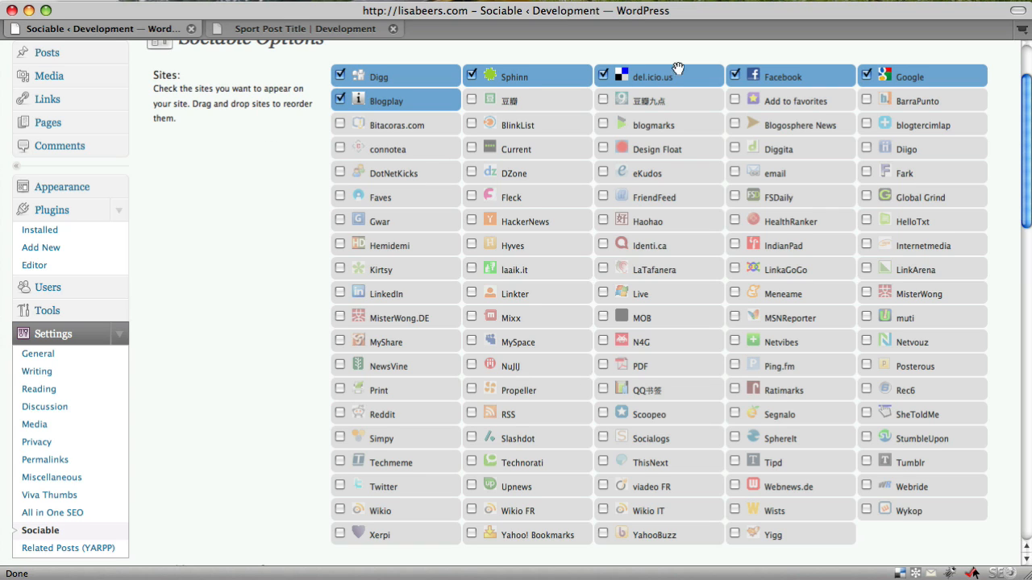
pyautogui.moveTo(751, 80)
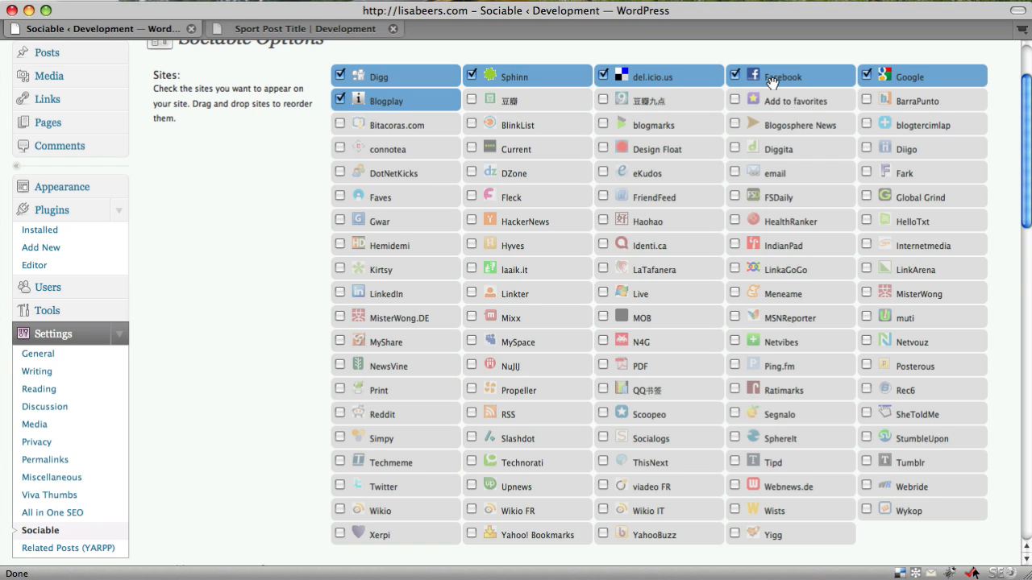
pyautogui.moveTo(777, 95)
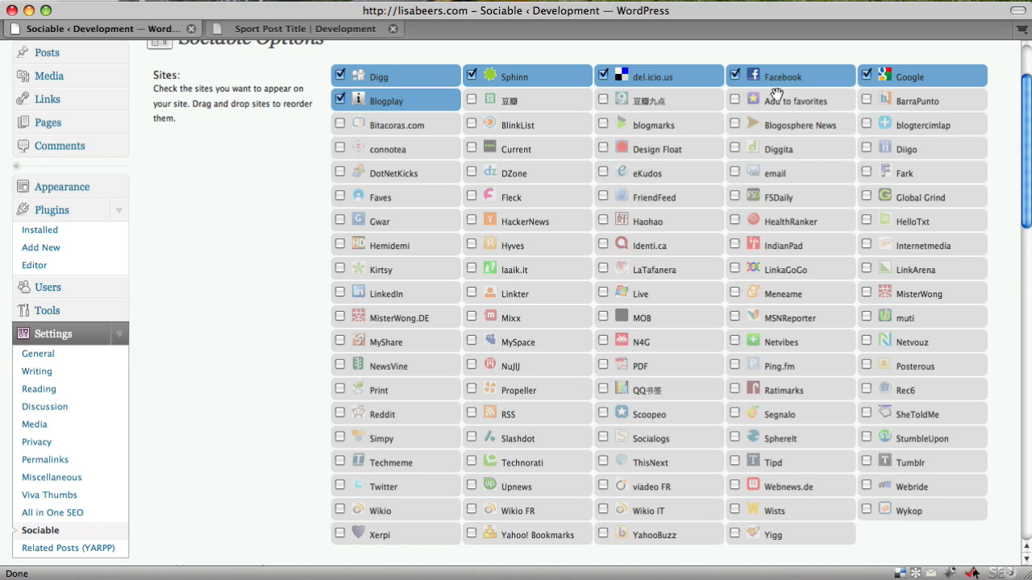
pyautogui.moveTo(777, 97)
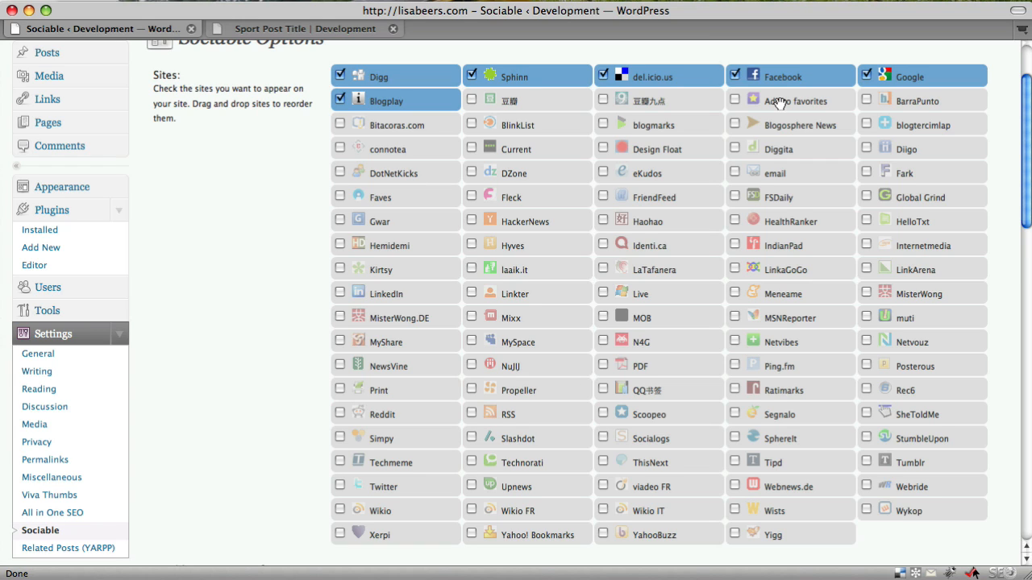
pyautogui.moveTo(780, 84)
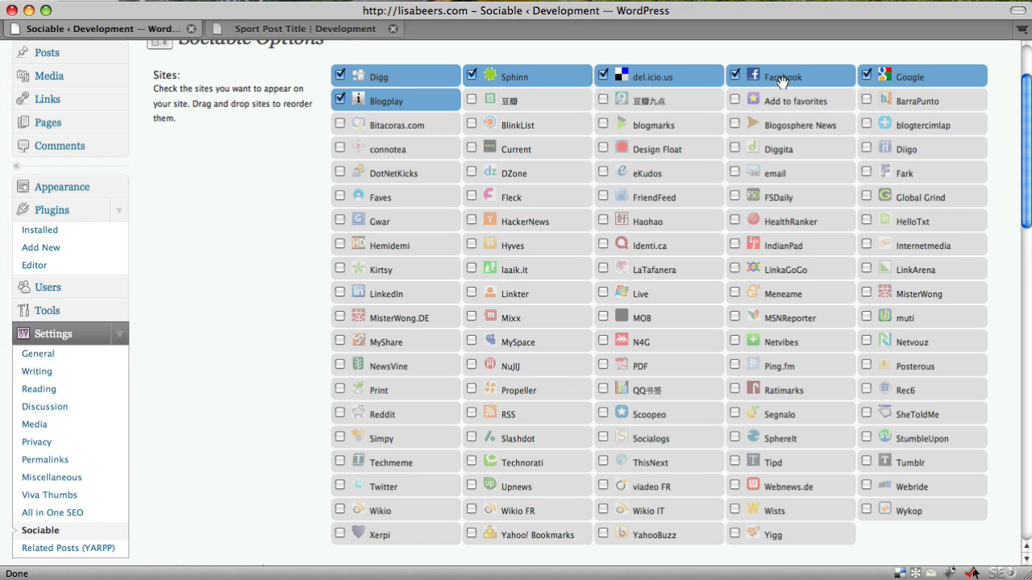
pyautogui.moveTo(709, 107)
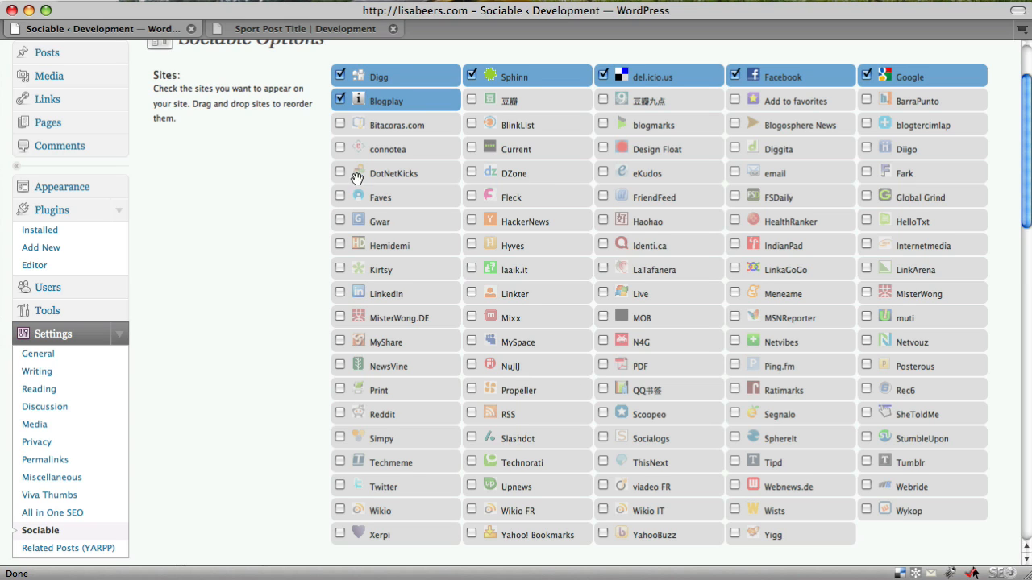
pyautogui.moveTo(837, 361)
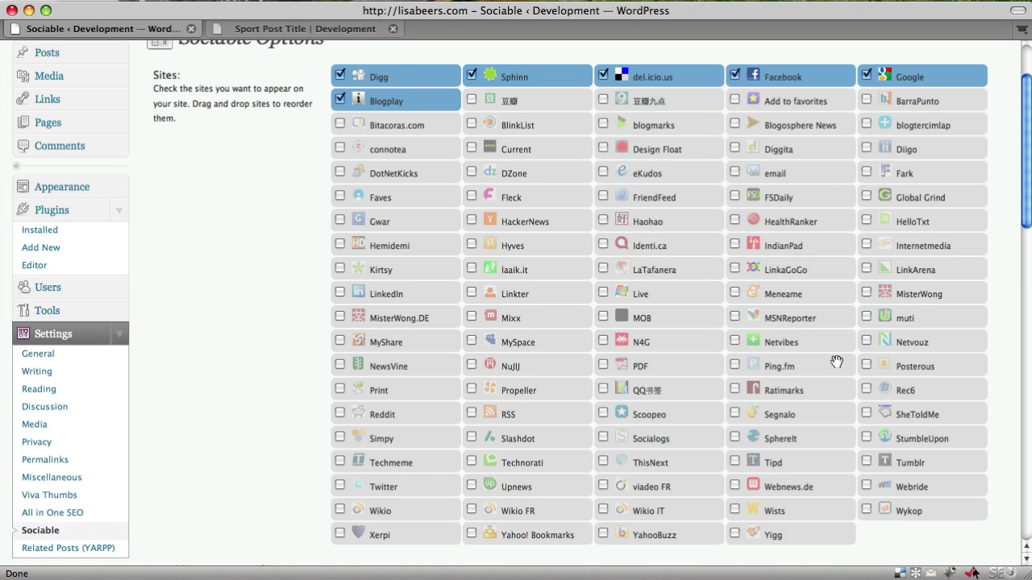
pyautogui.moveTo(260, 201)
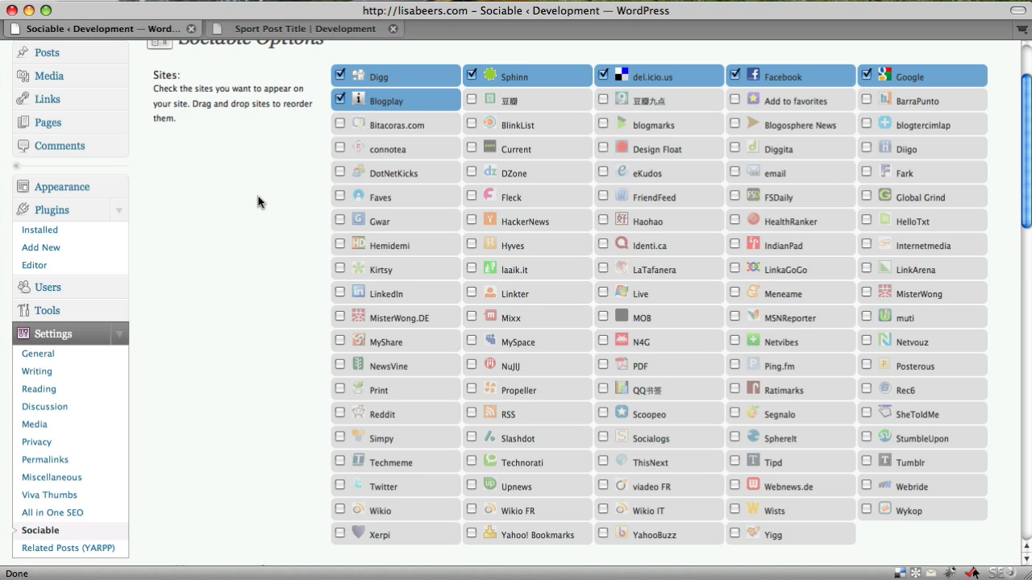
pyautogui.scroll(-3)
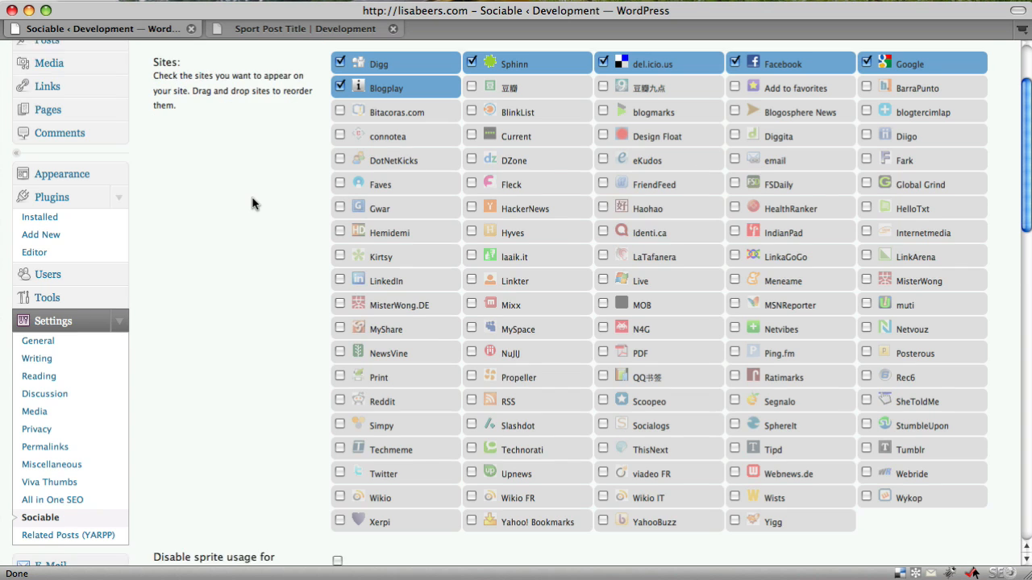
pyautogui.scroll(-3)
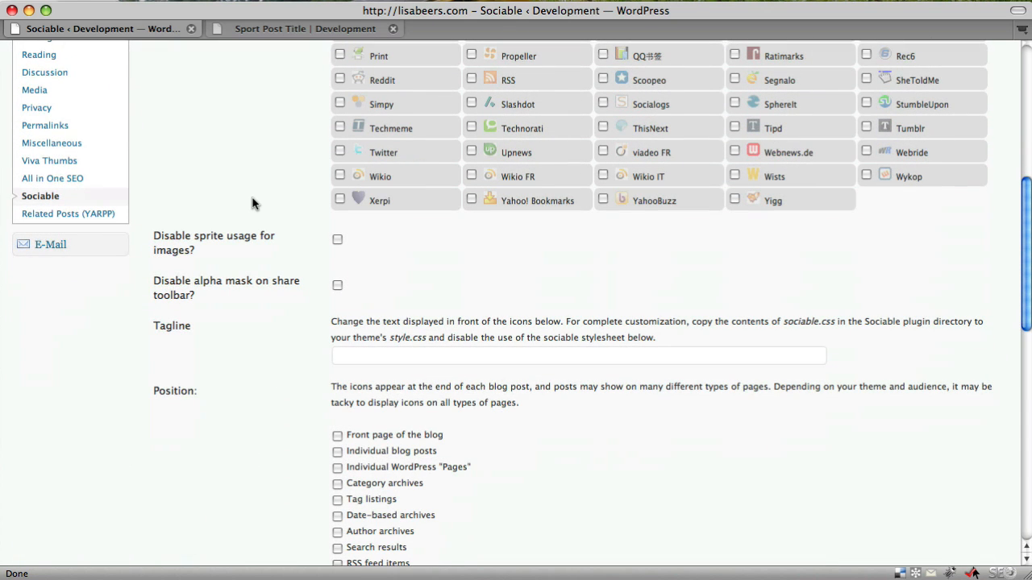
# Check the live Sports2 post, then return to the Sociable settings tab
pyautogui.click(305, 29)
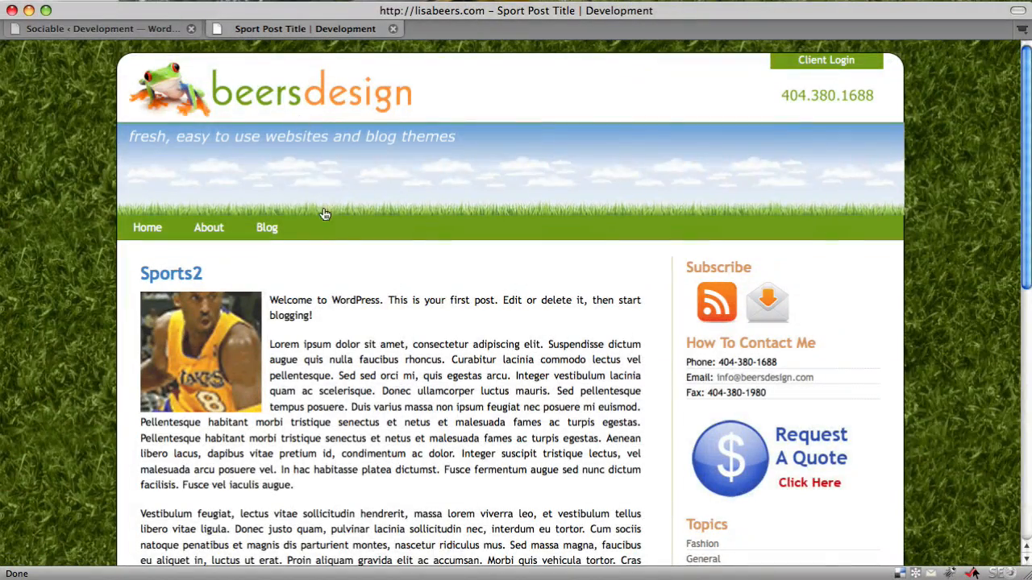
pyautogui.scroll(-3)
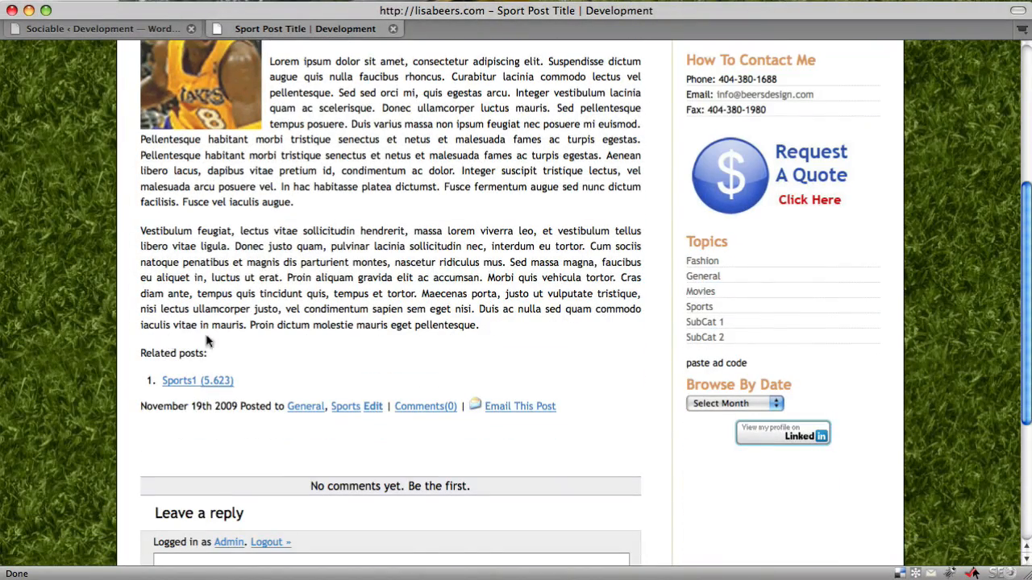
pyautogui.scroll(3)
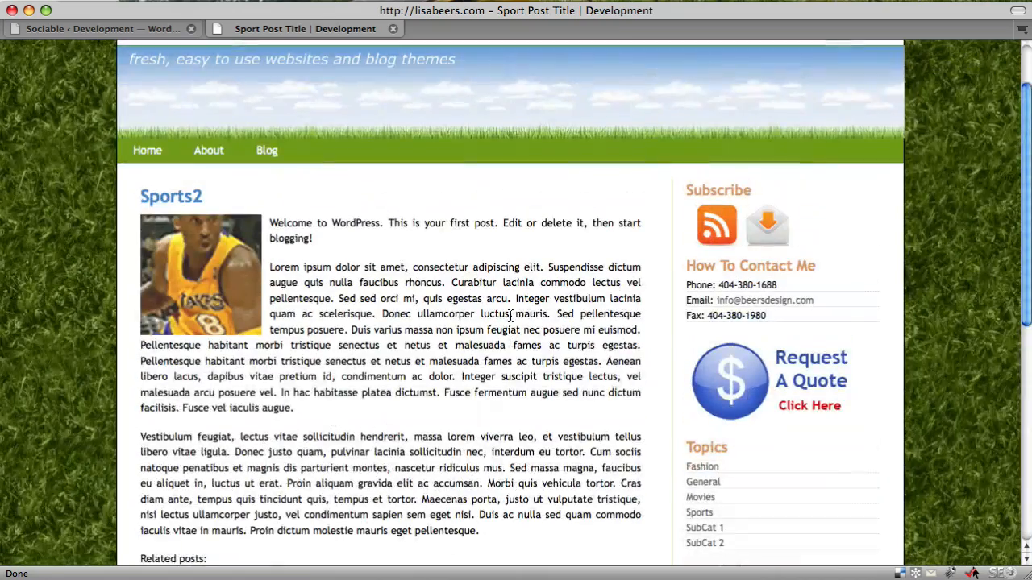
pyautogui.scroll(-3)
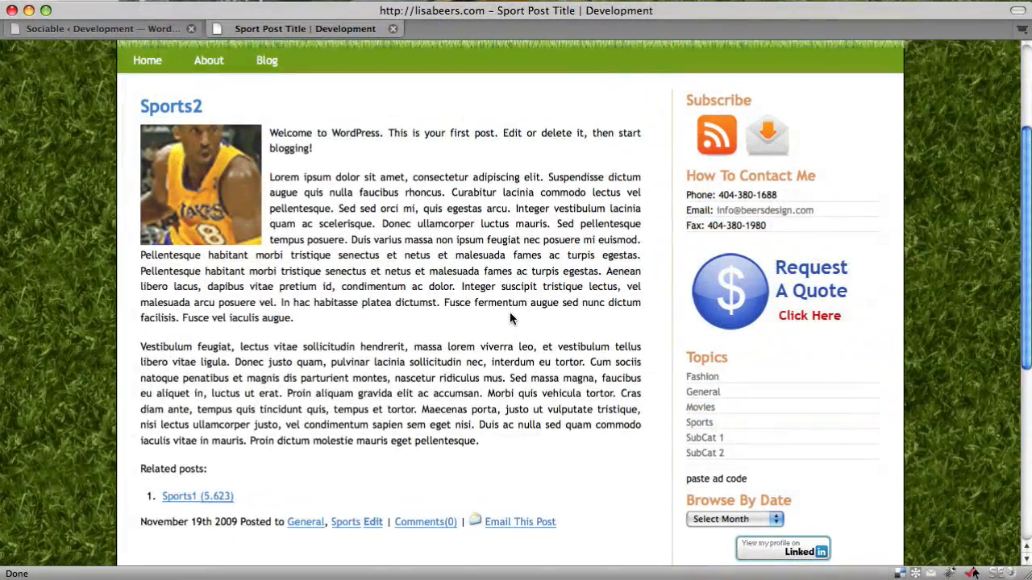
pyautogui.click(96, 29)
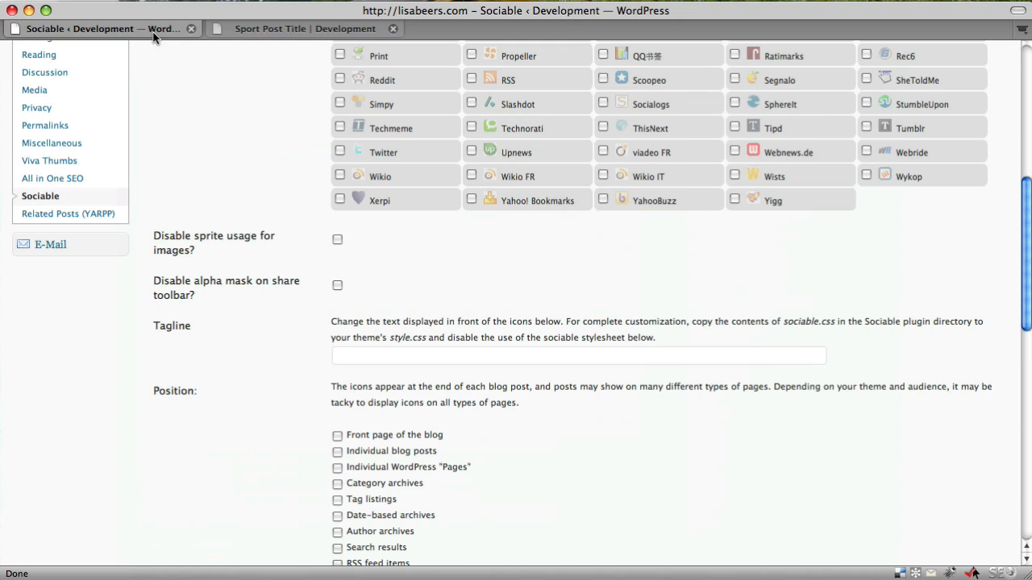
# Tick 'Individual blog posts' and 'Individual WordPress "Pages"' under Position
pyautogui.scroll(-3)
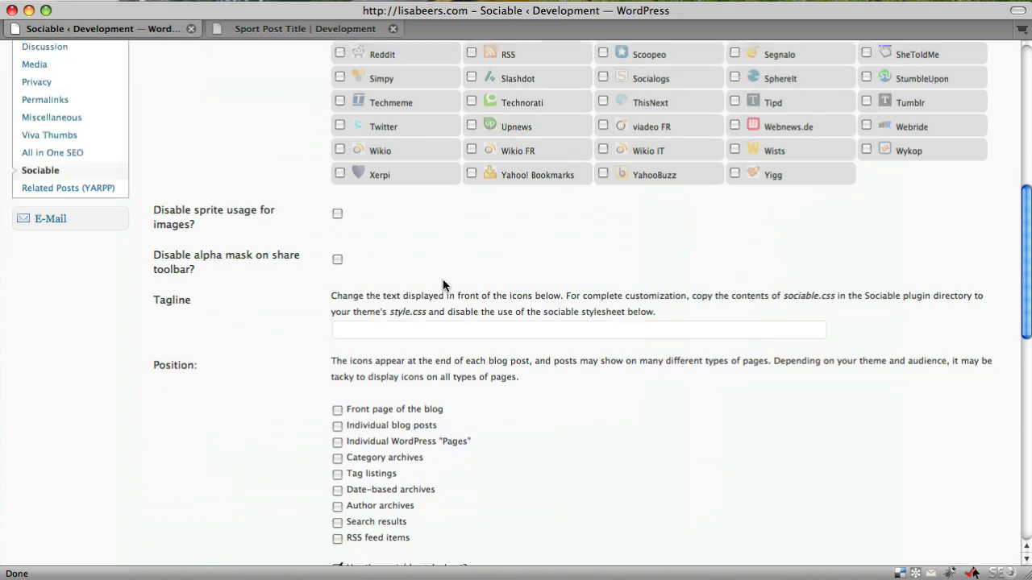
pyautogui.scroll(-3)
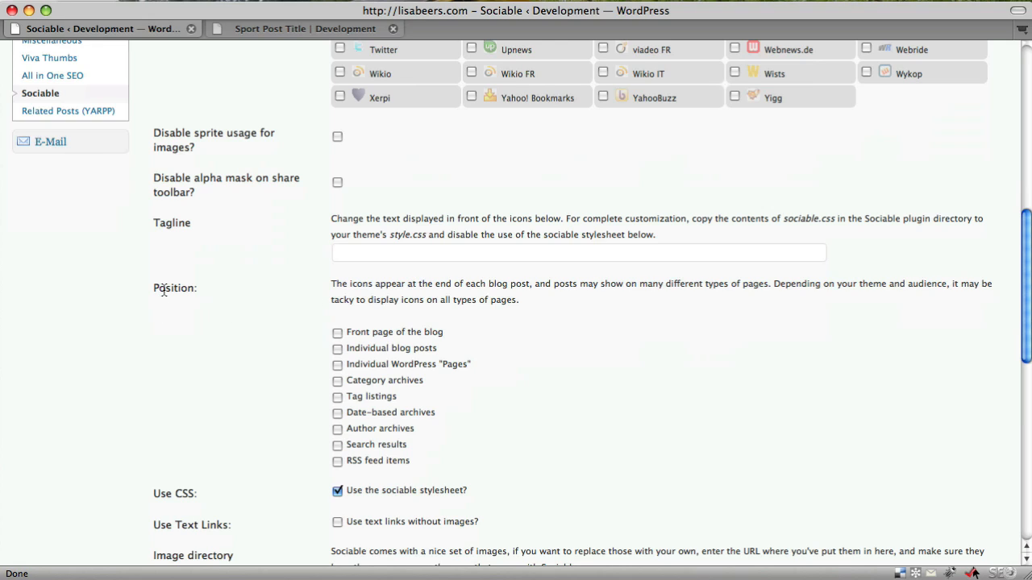
pyautogui.moveTo(319, 361)
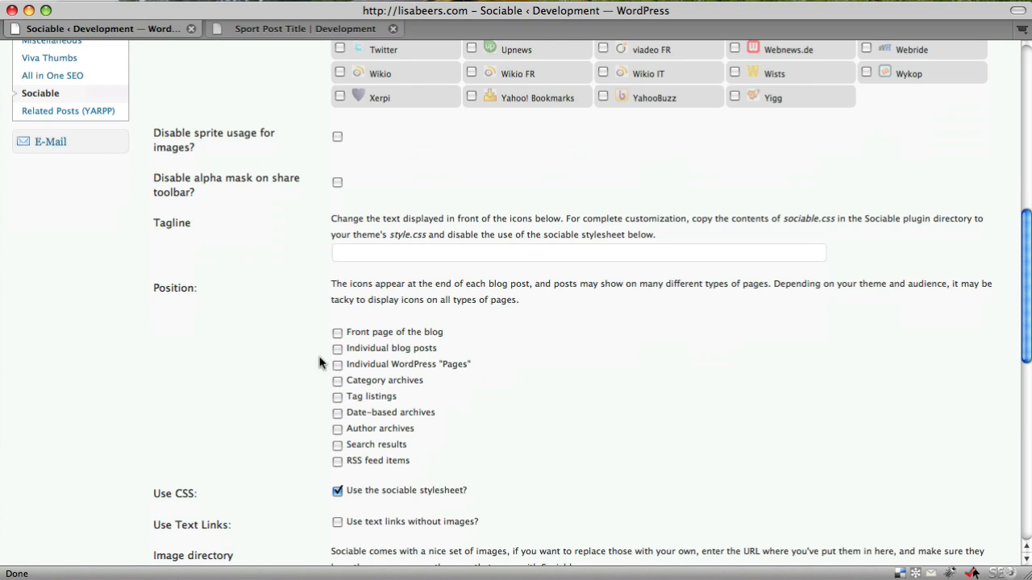
pyautogui.click(337, 348)
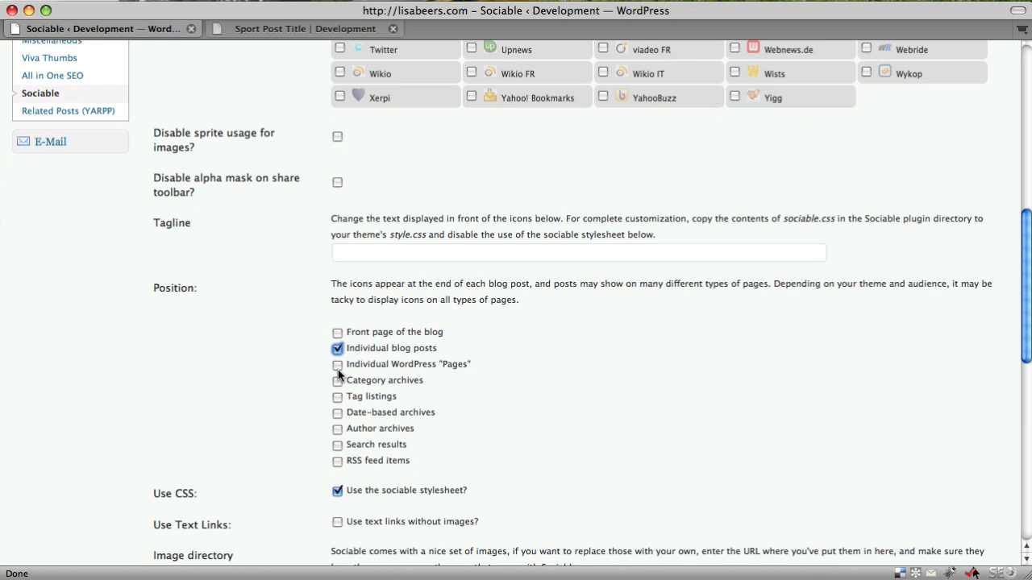
pyautogui.click(337, 365)
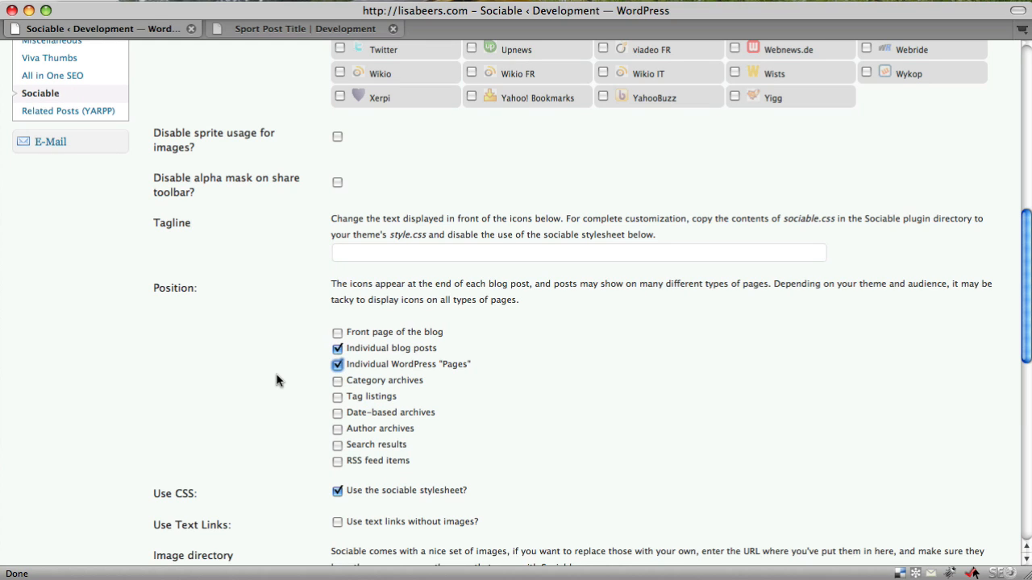
pyautogui.moveTo(393, 381)
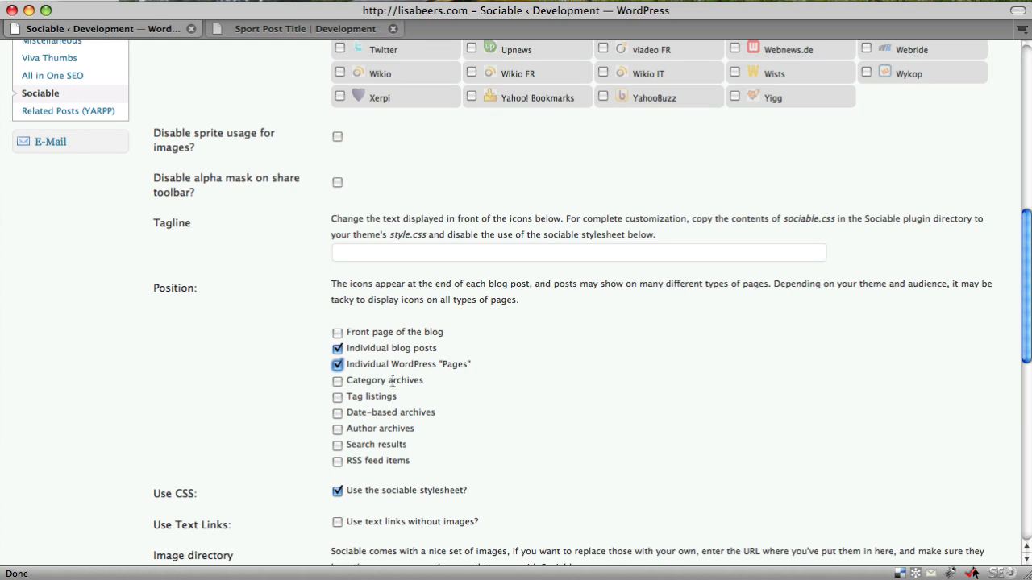
pyautogui.moveTo(369, 405)
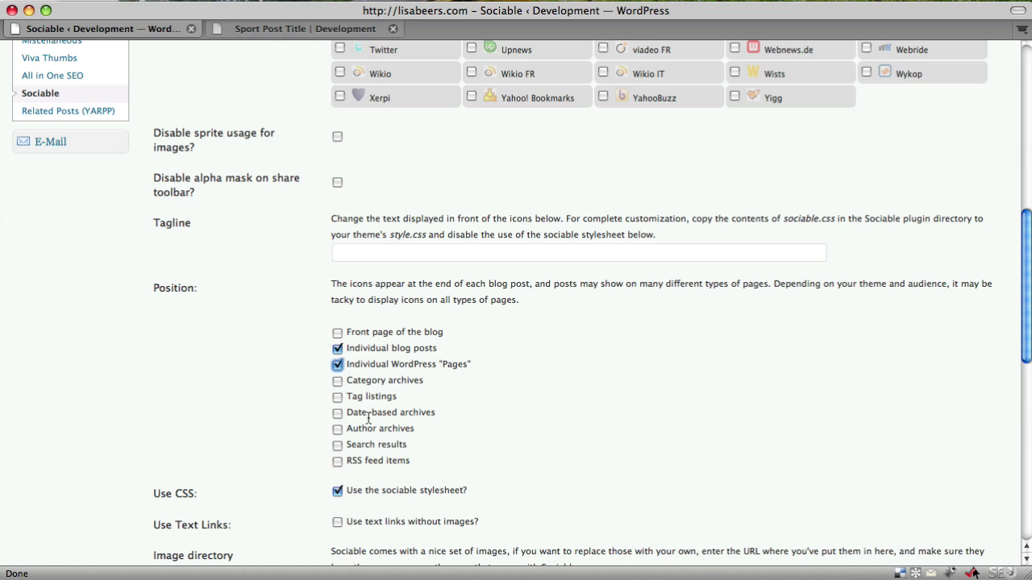
pyautogui.moveTo(380, 377)
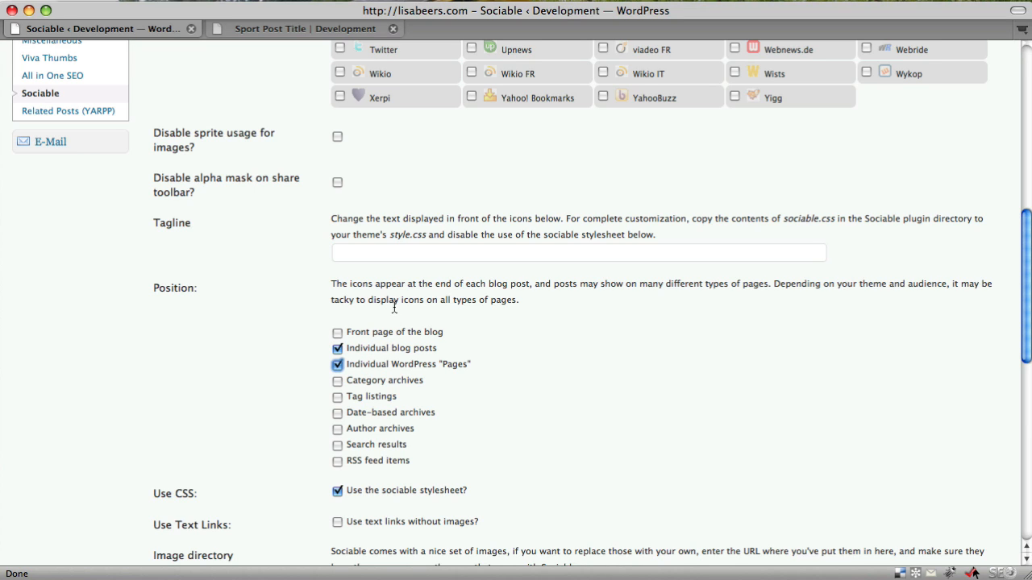
pyautogui.moveTo(345, 177)
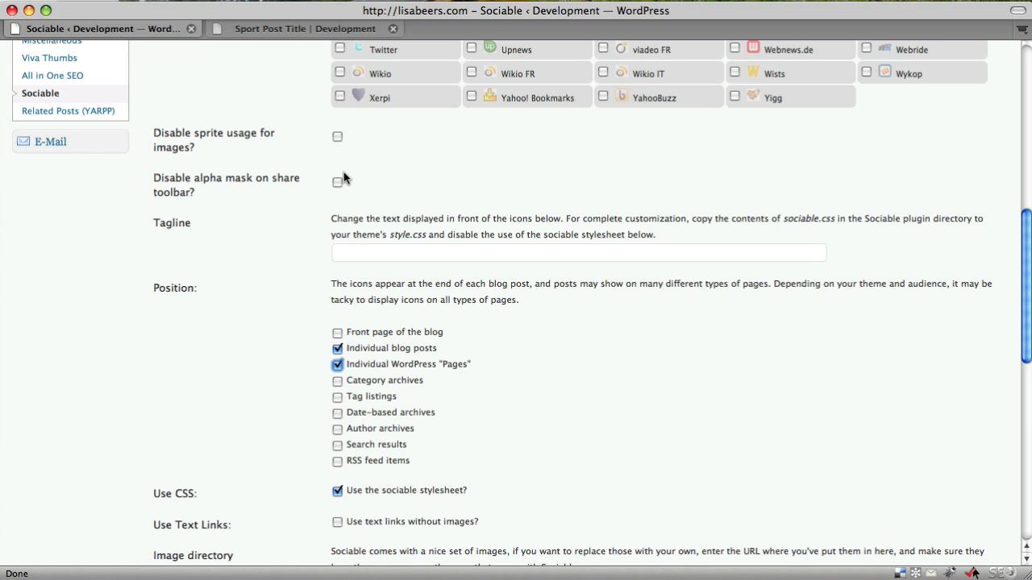
pyautogui.moveTo(287, 254)
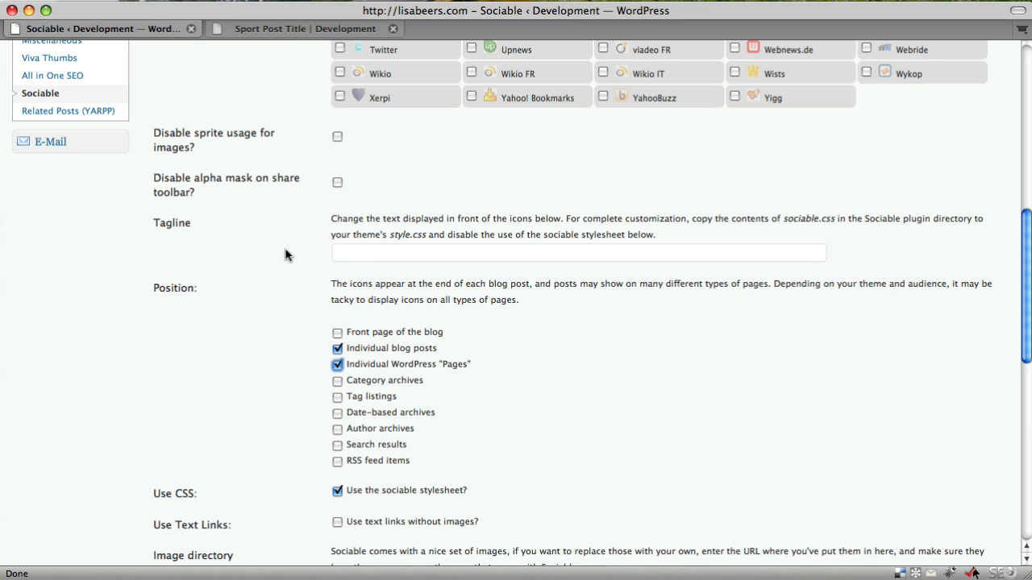
pyautogui.moveTo(259, 274)
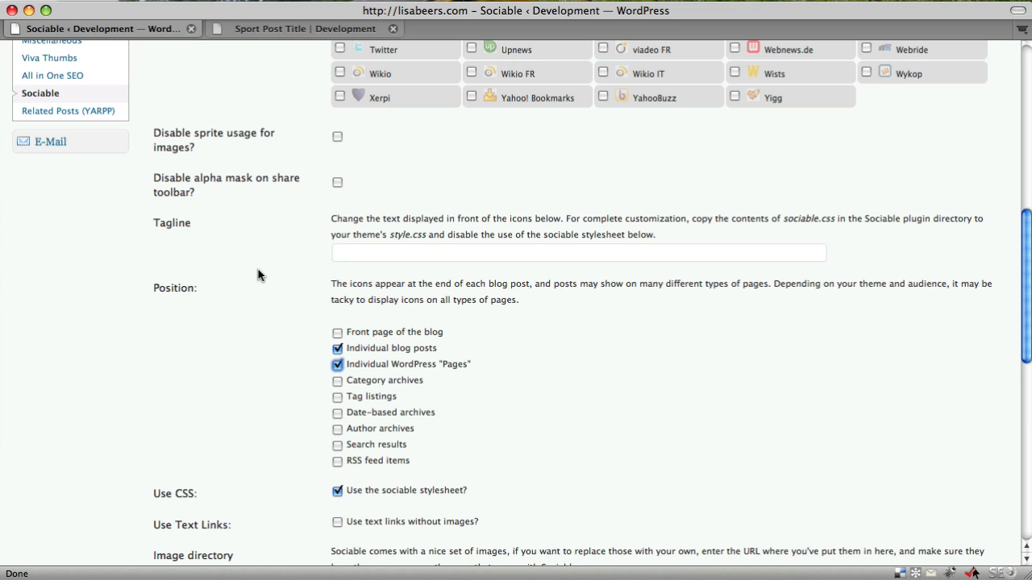
pyautogui.scroll(-3)
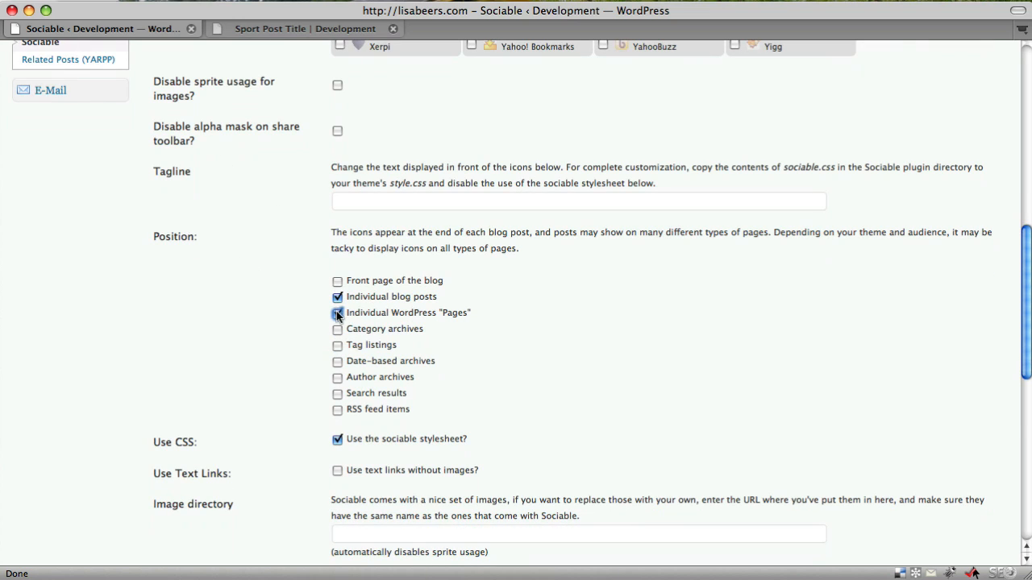
pyautogui.click(305, 29)
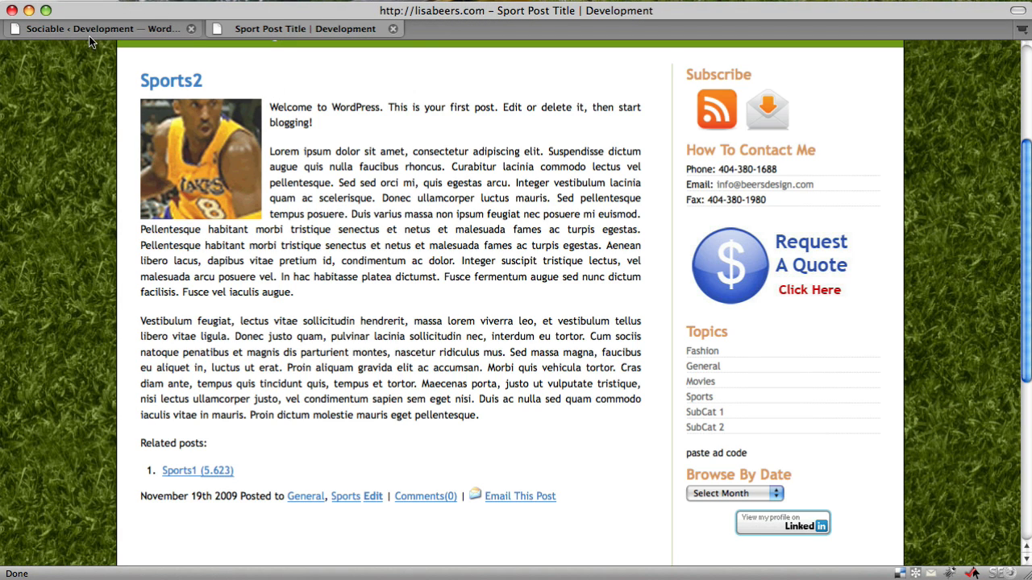
pyautogui.click(97, 29)
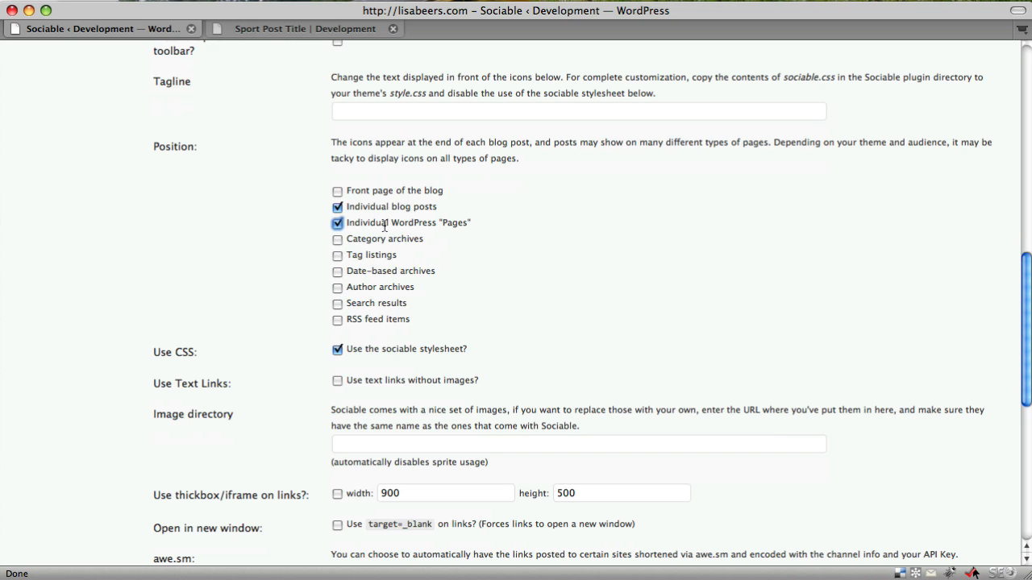
# Tick 'Use target=_blank on links', save changes, and view the Sports2 post
pyautogui.scroll(-3)
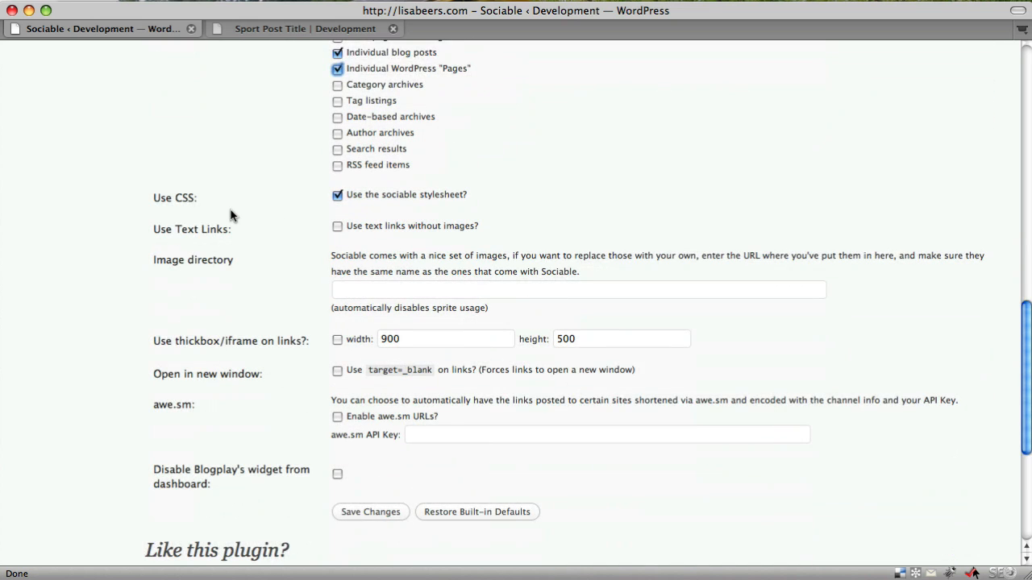
pyautogui.scroll(-3)
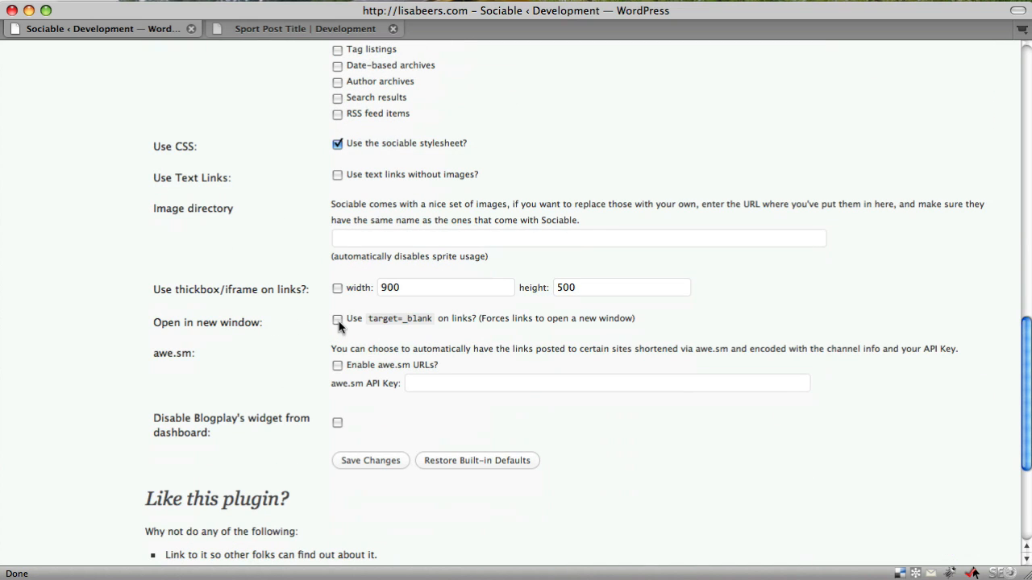
pyautogui.click(337, 320)
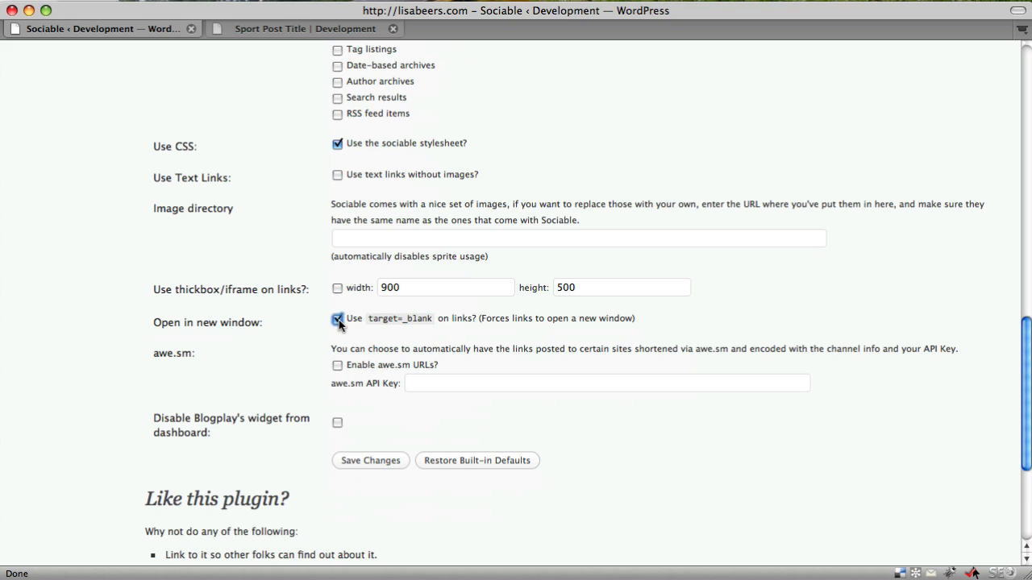
pyautogui.moveTo(251, 297)
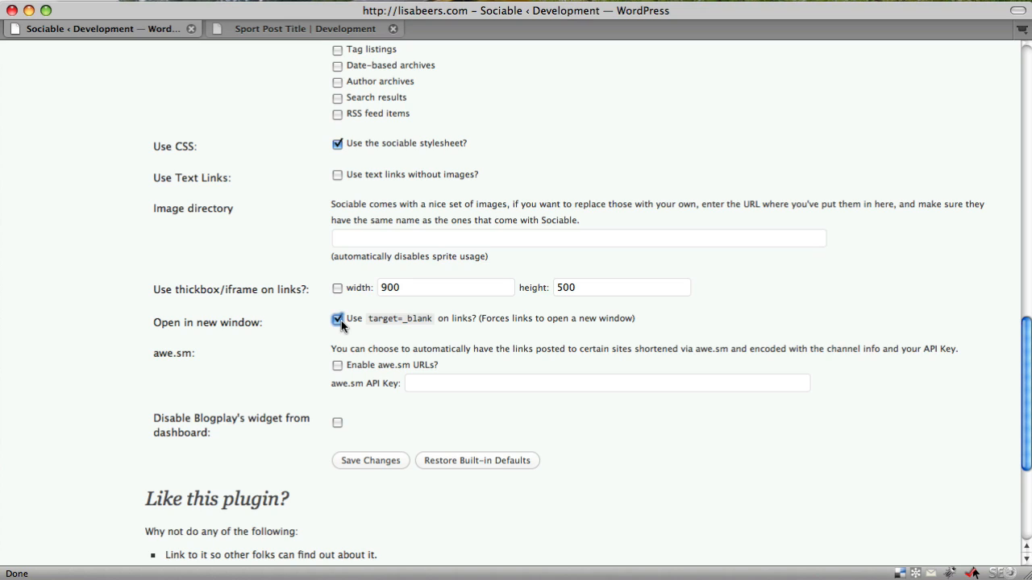
pyautogui.moveTo(319, 326)
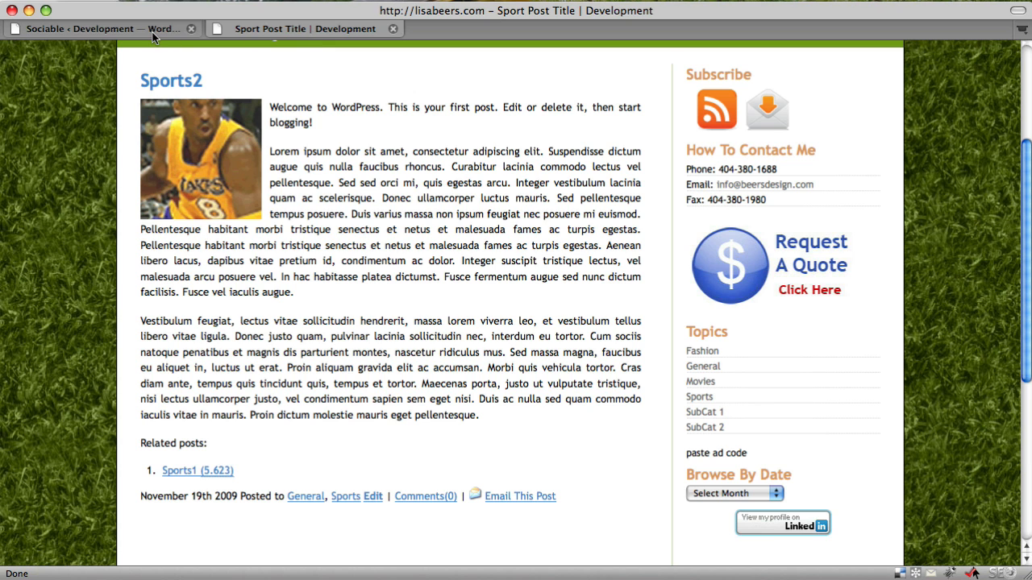
pyautogui.click(97, 29)
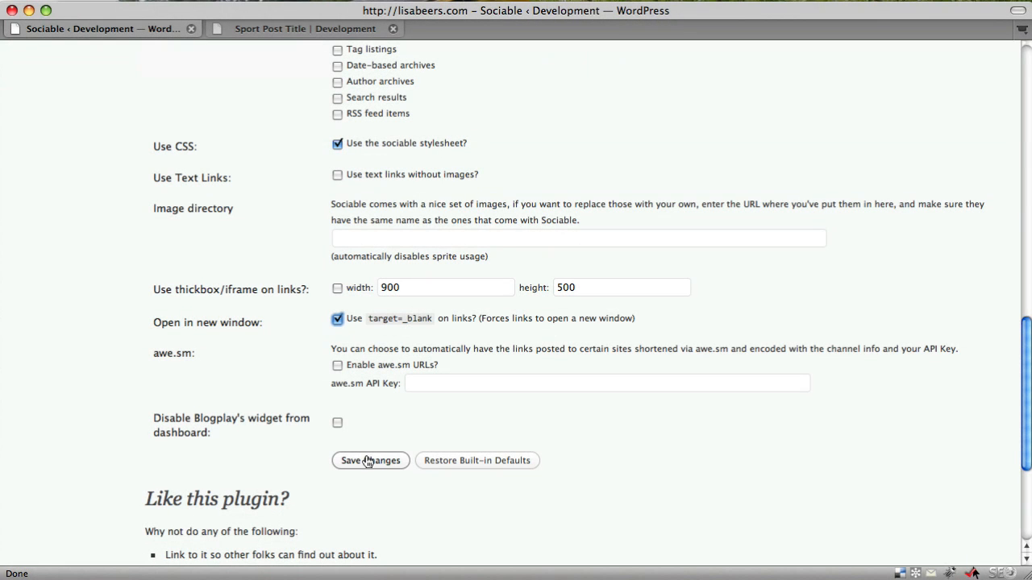
pyautogui.click(370, 461)
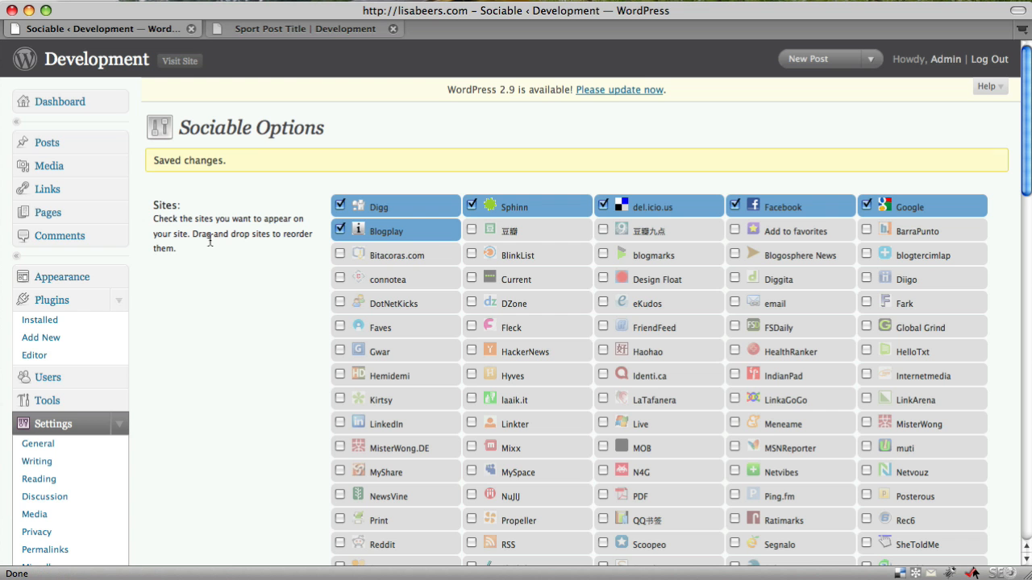
pyautogui.click(303, 29)
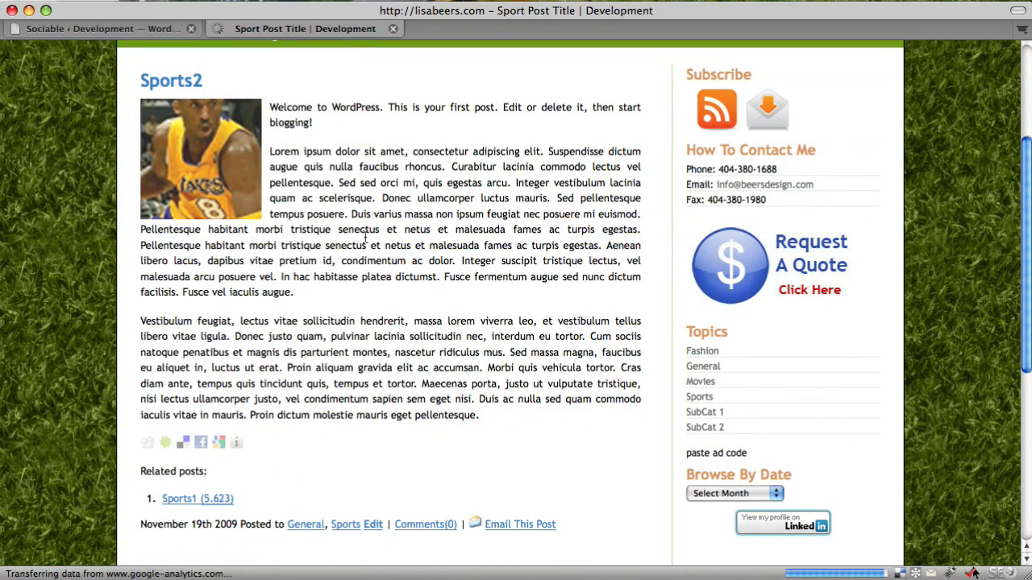
pyautogui.moveTo(272, 458)
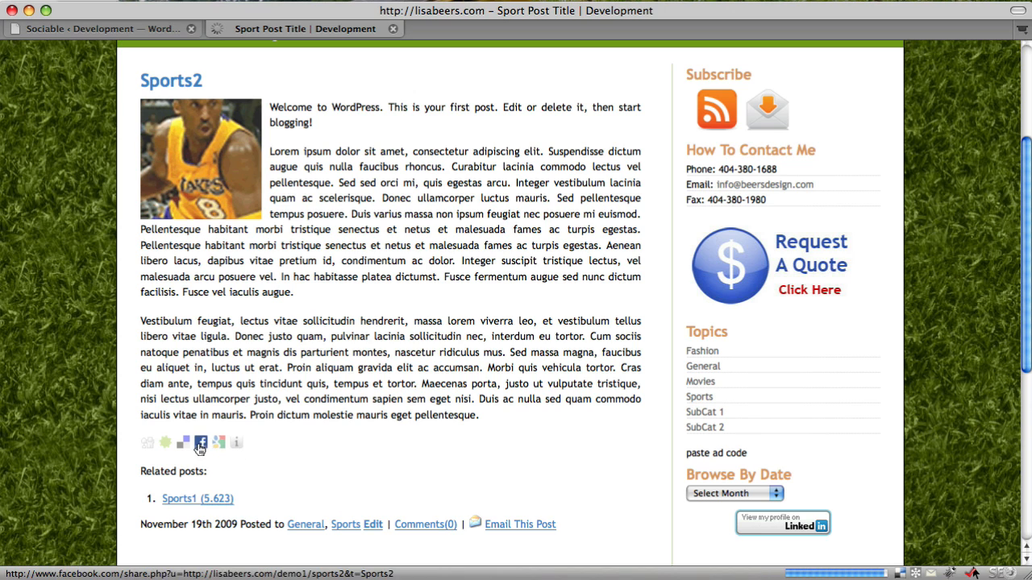
pyautogui.moveTo(203, 440)
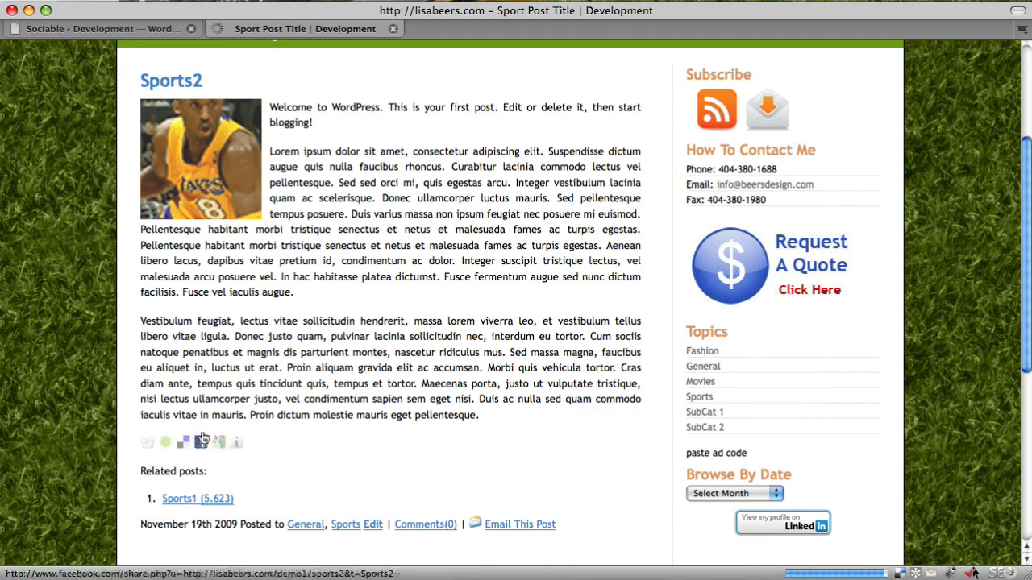
# Switch back to the Sociable options tab after viewing the post's icons
pyautogui.click(105, 29)
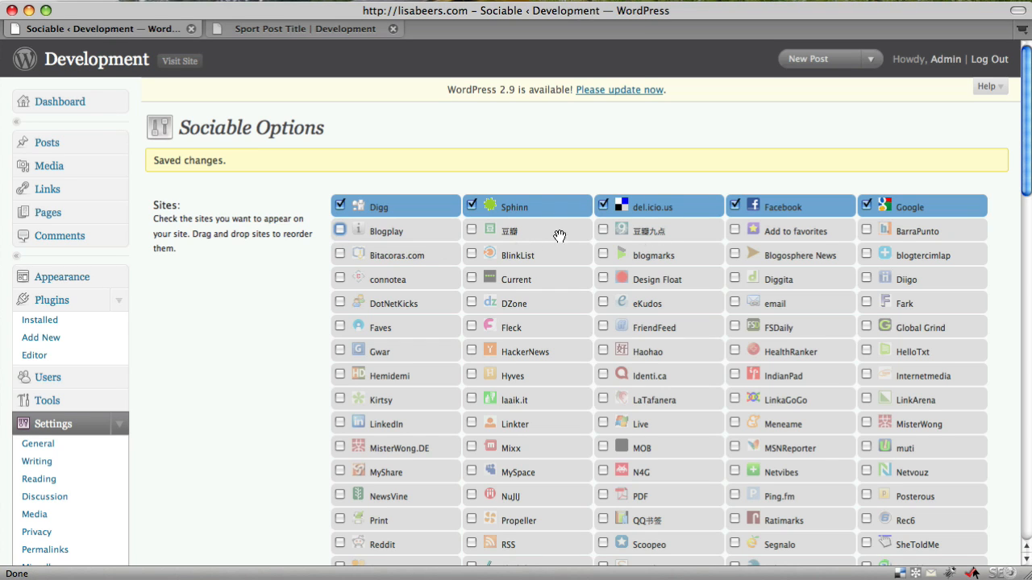
pyautogui.moveTo(632, 292)
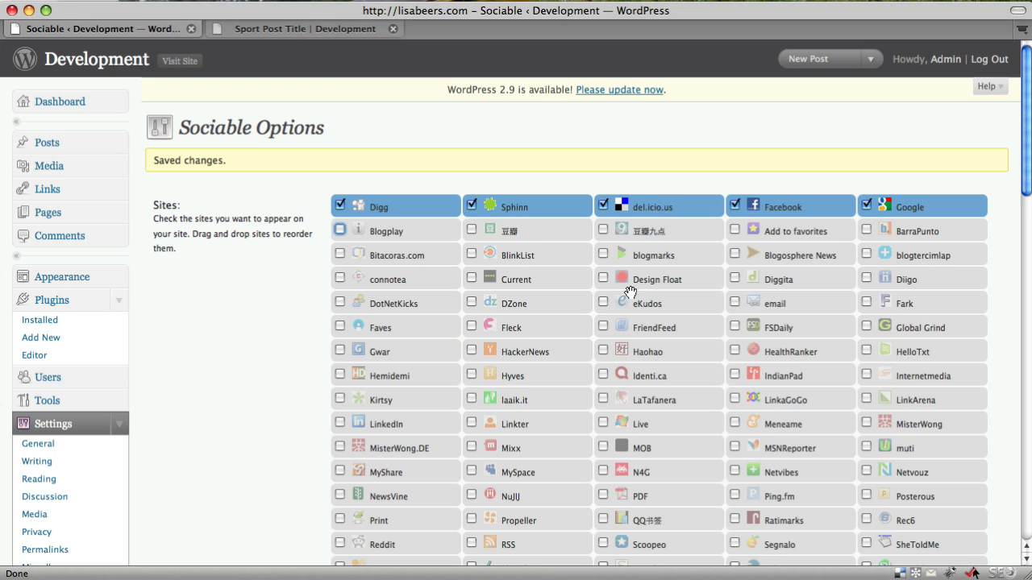
# Check Design Float and Faves, uncheck Sphinn, and save the changes
pyautogui.click(603, 277)
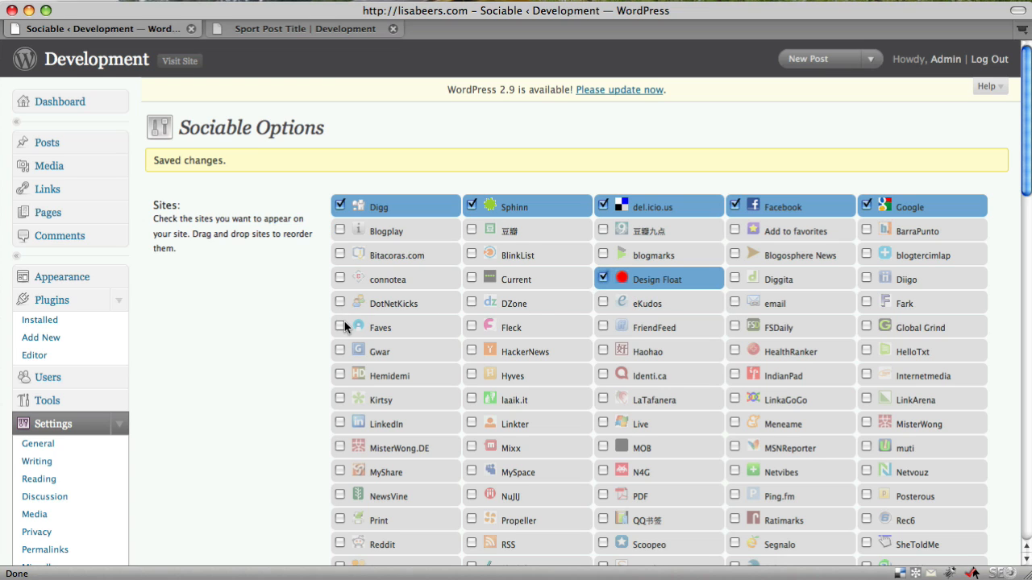
pyautogui.click(338, 325)
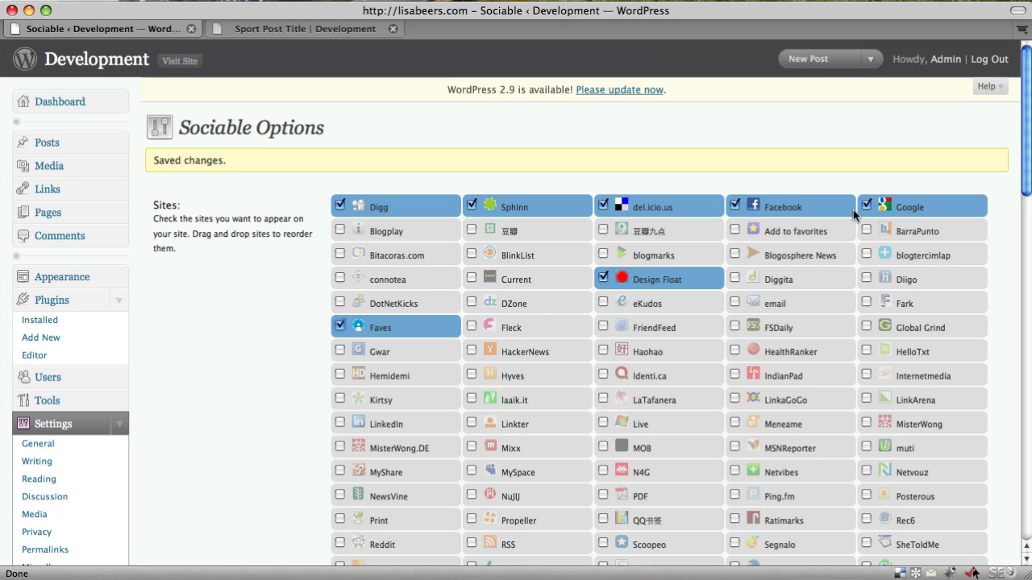
pyautogui.click(471, 207)
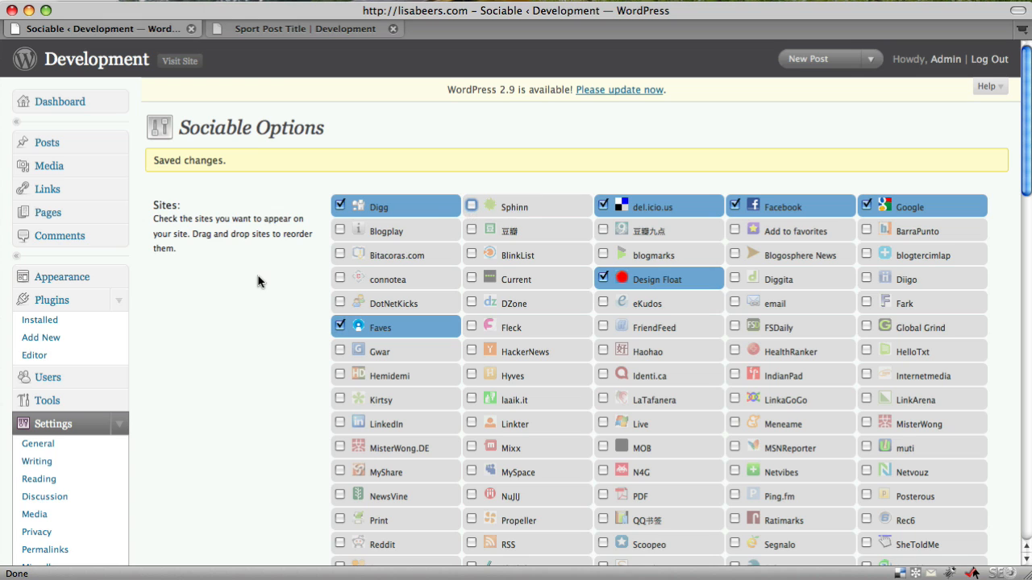
pyautogui.scroll(-3)
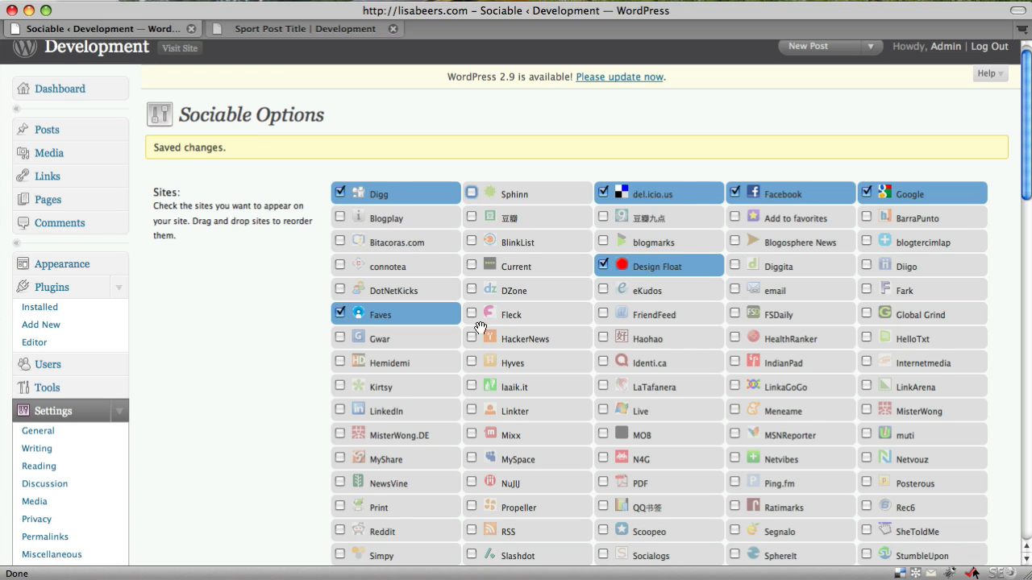
pyautogui.scroll(-3)
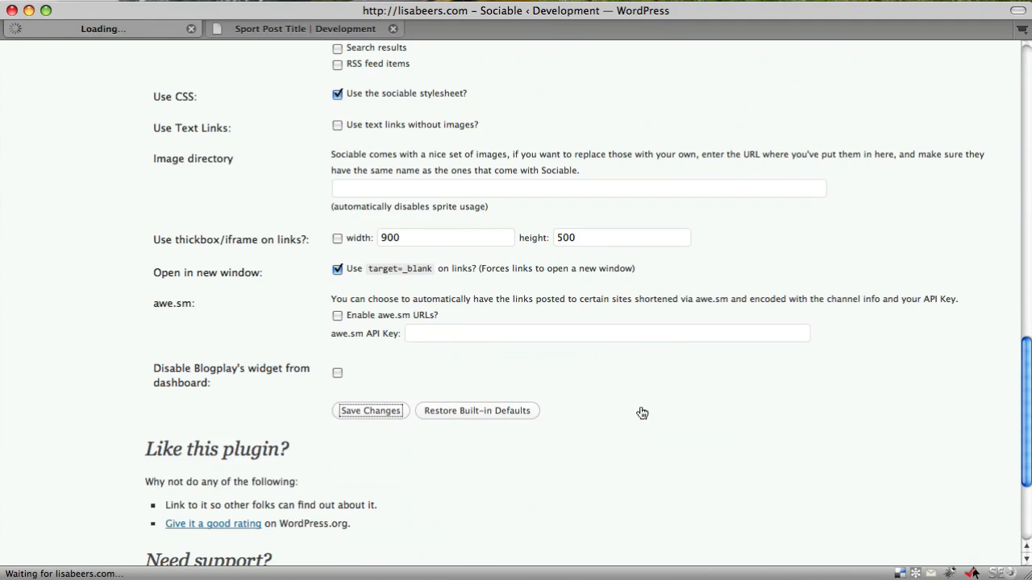
pyautogui.click(371, 412)
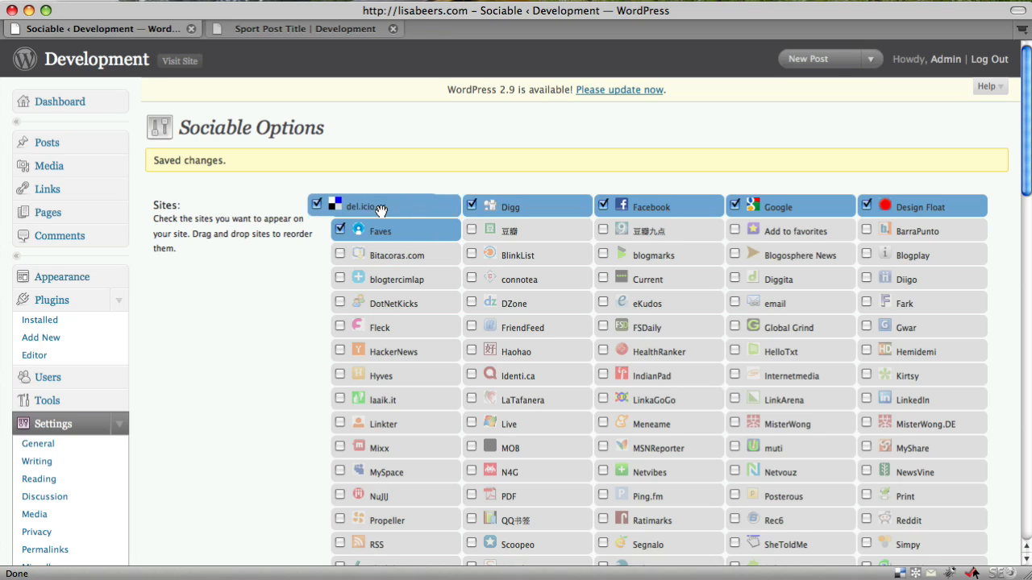
pyautogui.moveTo(826, 208)
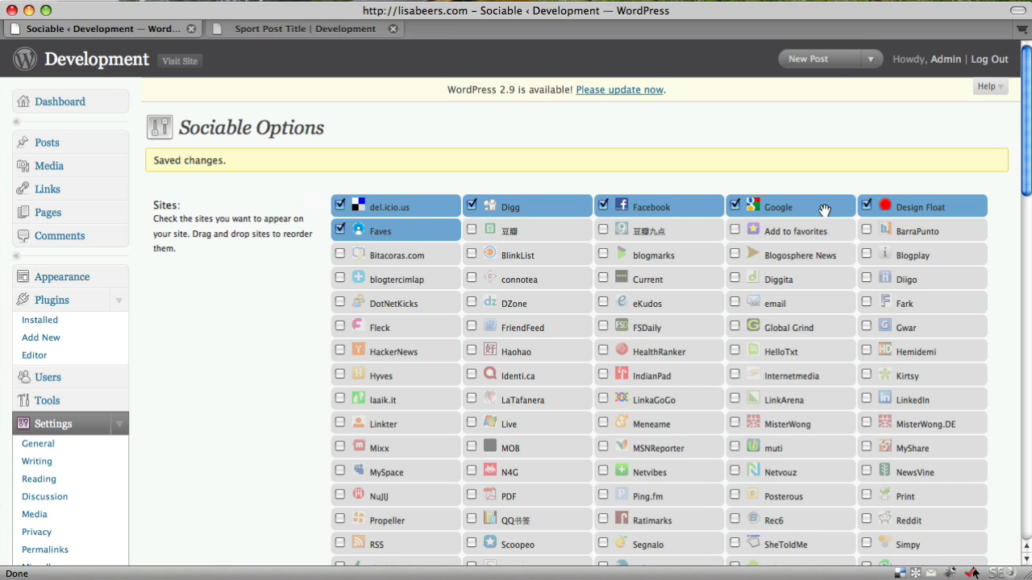
# Drag Google to second place after del.icio.us, save the order, and view the Sports2 post
pyautogui.moveTo(777, 206); pyautogui.dragTo(658, 207)
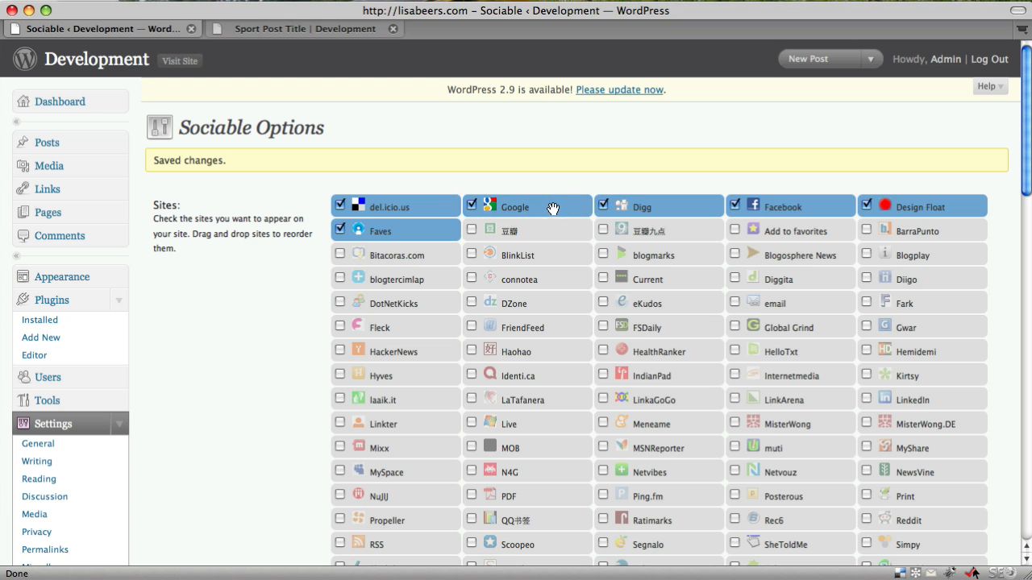
pyautogui.moveTo(233, 274)
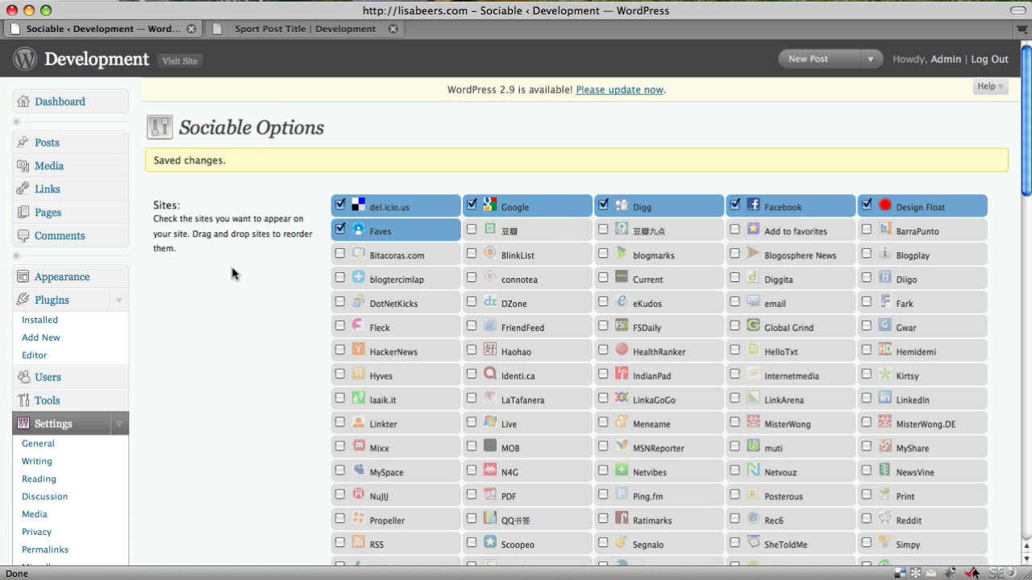
pyautogui.scroll(-3)
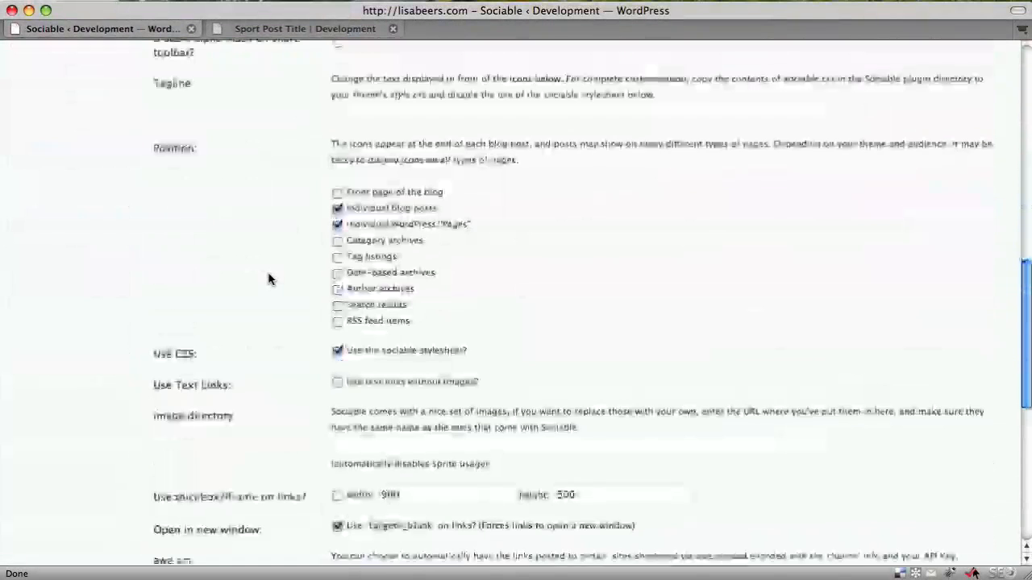
pyautogui.scroll(-3)
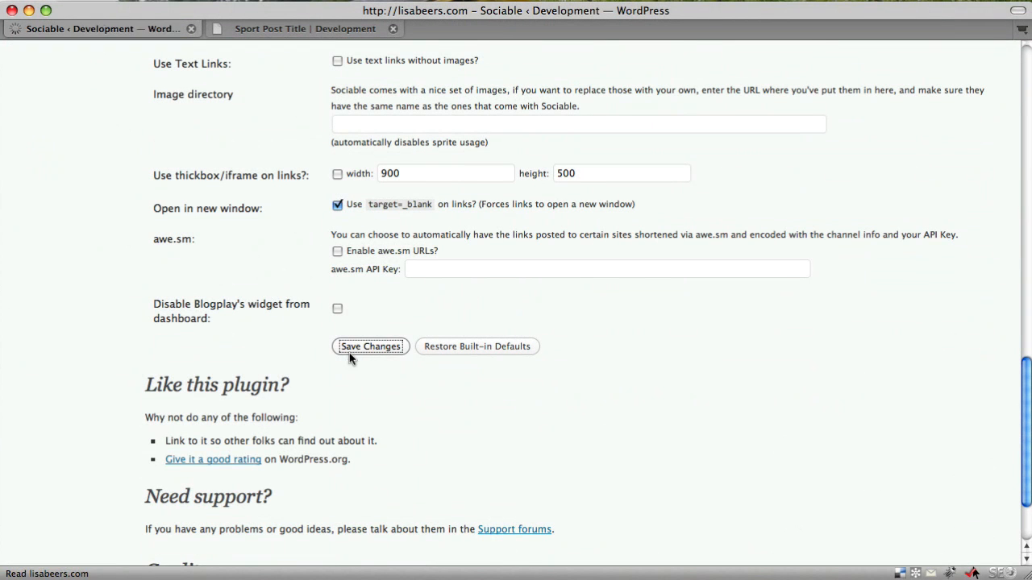
pyautogui.click(371, 345)
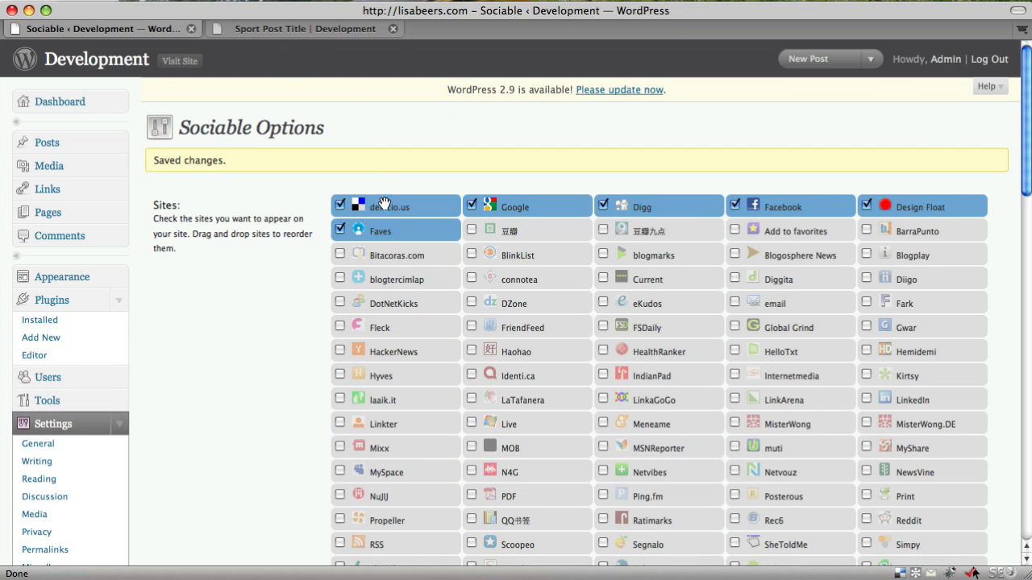
pyautogui.moveTo(236, 24)
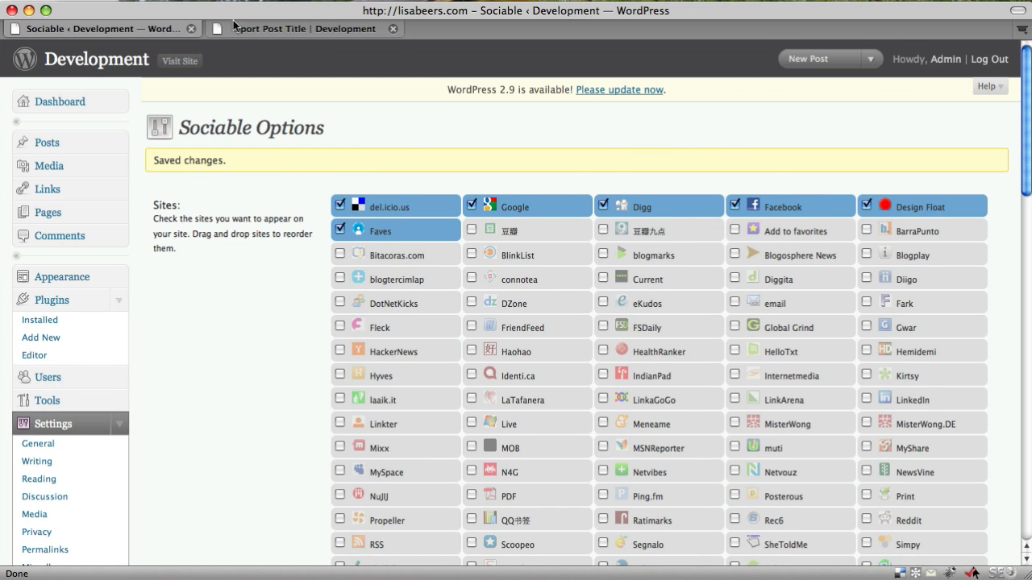
pyautogui.click(298, 29)
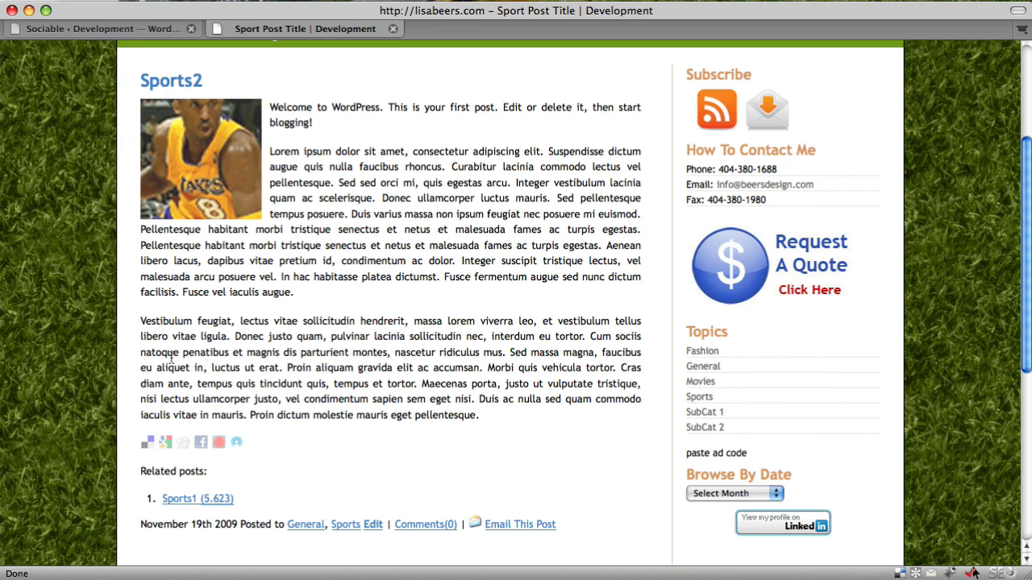
pyautogui.moveTo(220, 442)
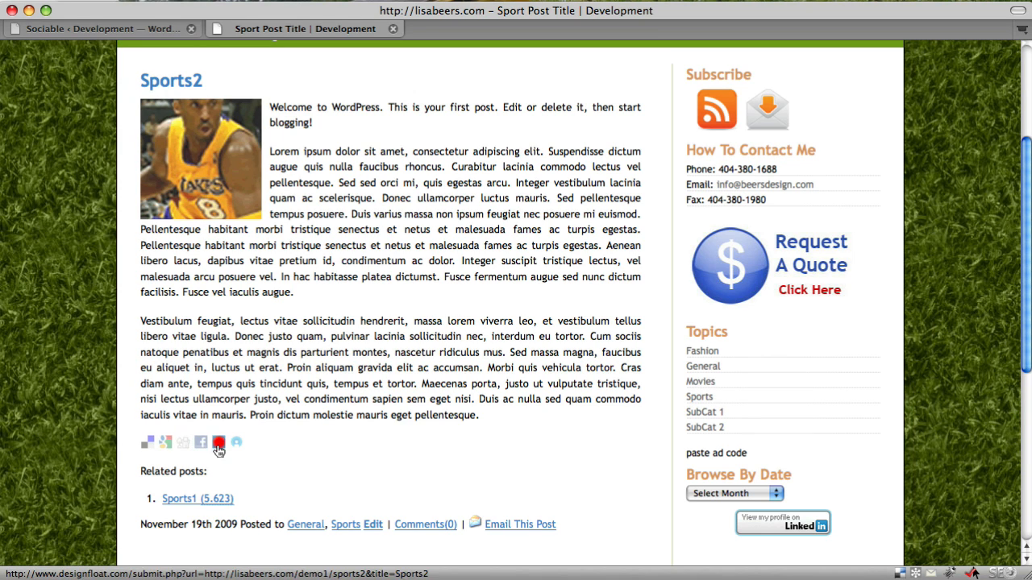
pyautogui.moveTo(139, 448)
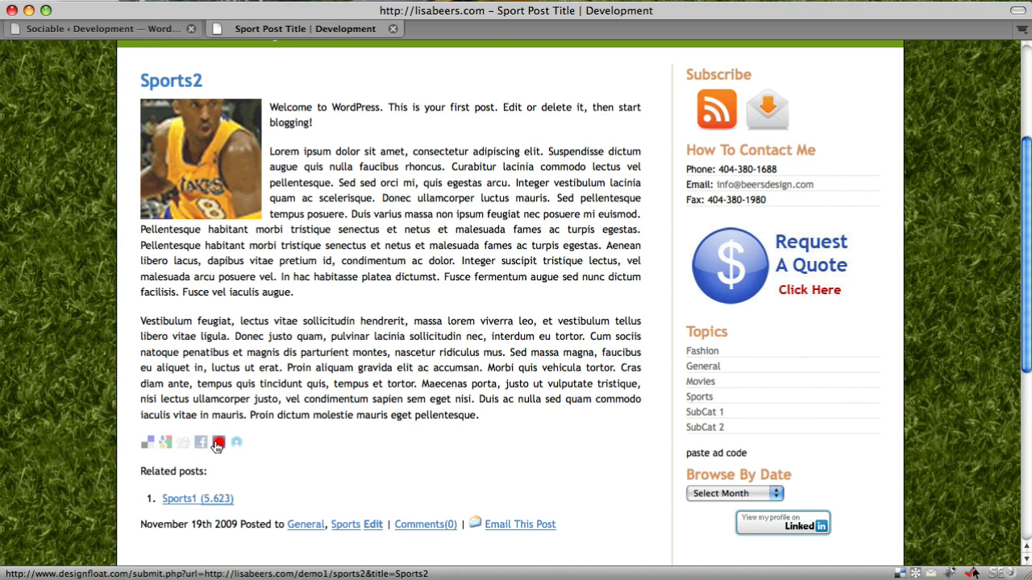
pyautogui.click(103, 29)
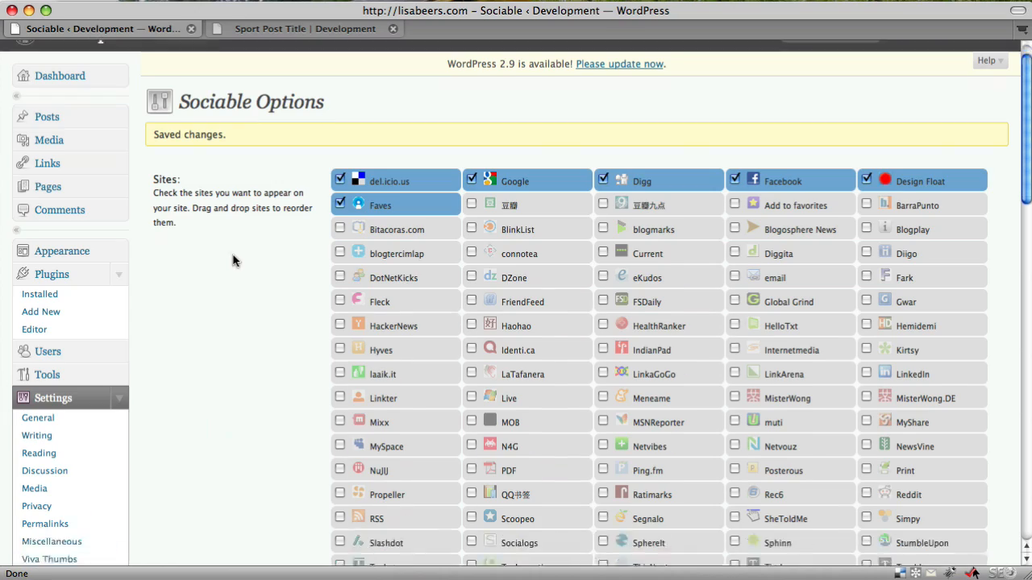
pyautogui.scroll(-3)
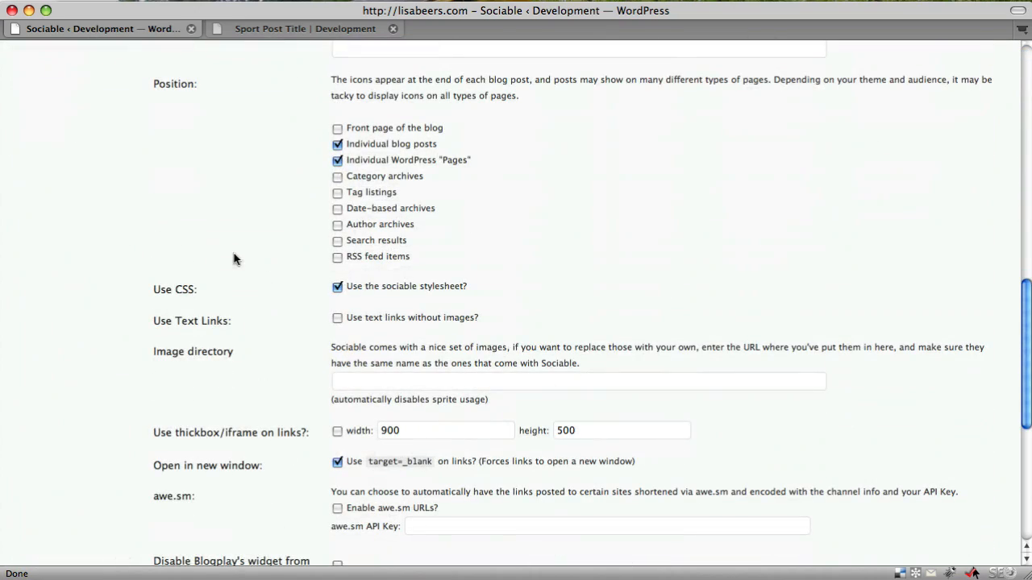
pyautogui.scroll(-3)
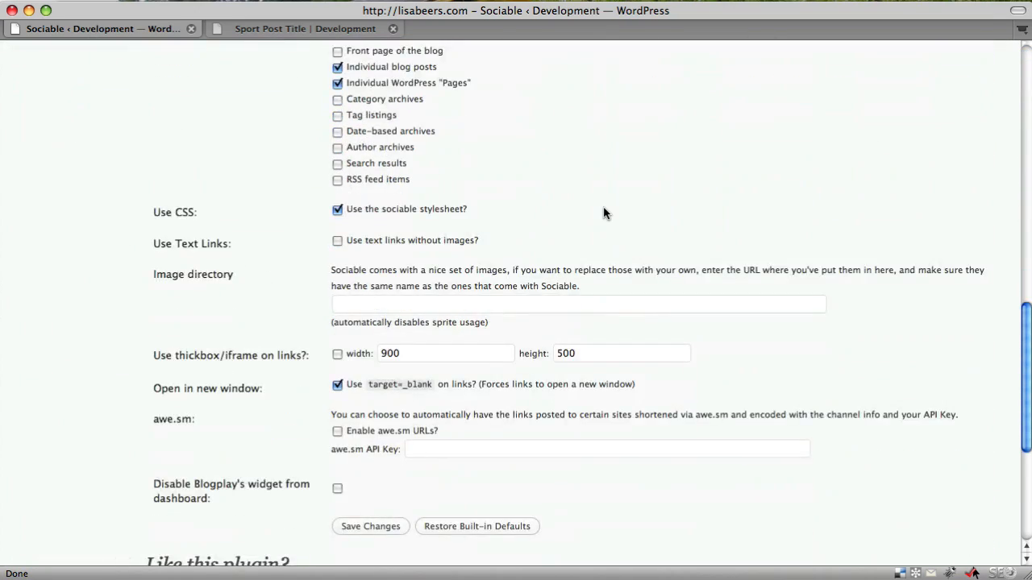
pyautogui.scroll(-3)
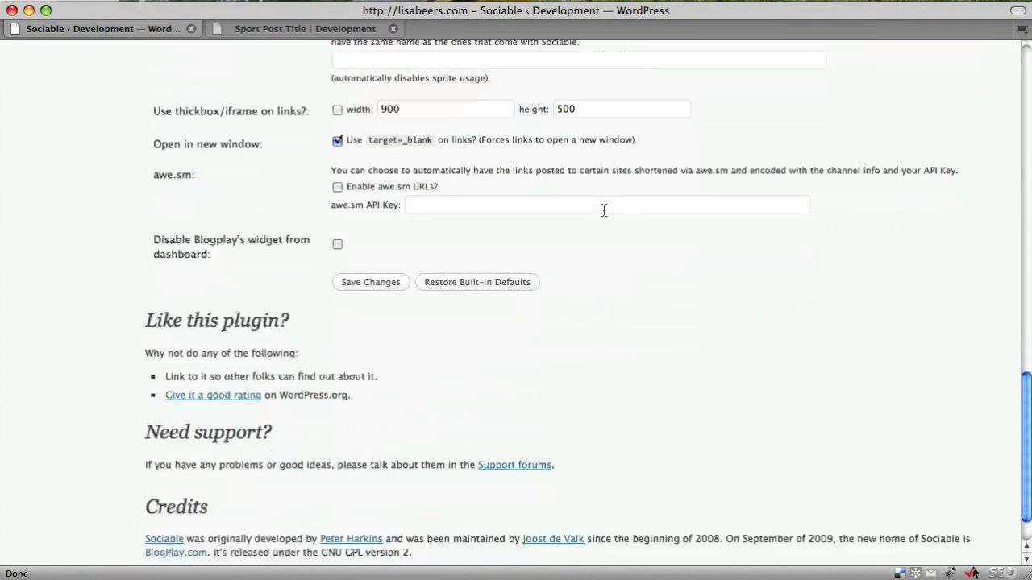
pyautogui.scroll(-3)
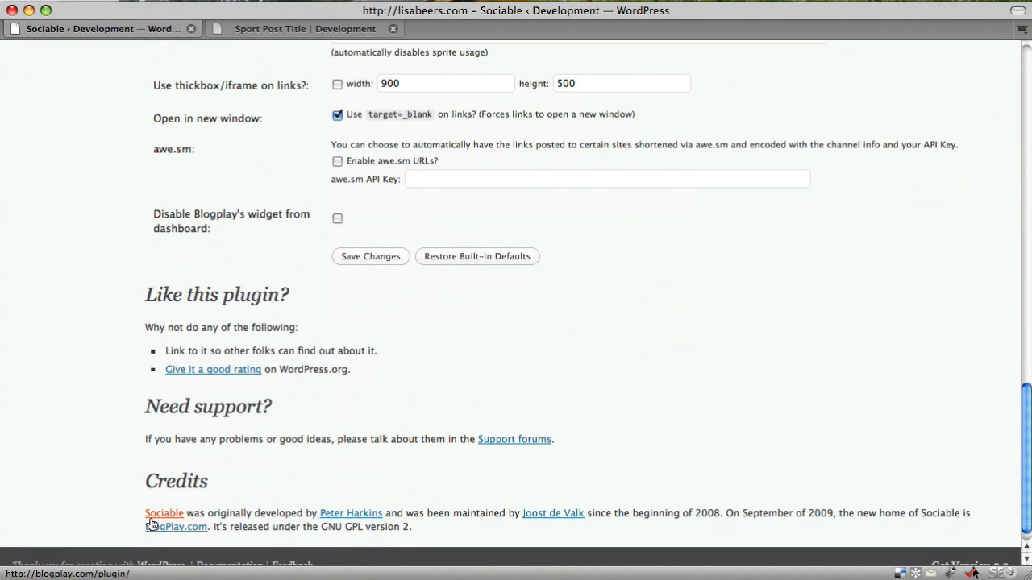
pyautogui.moveTo(514, 438)
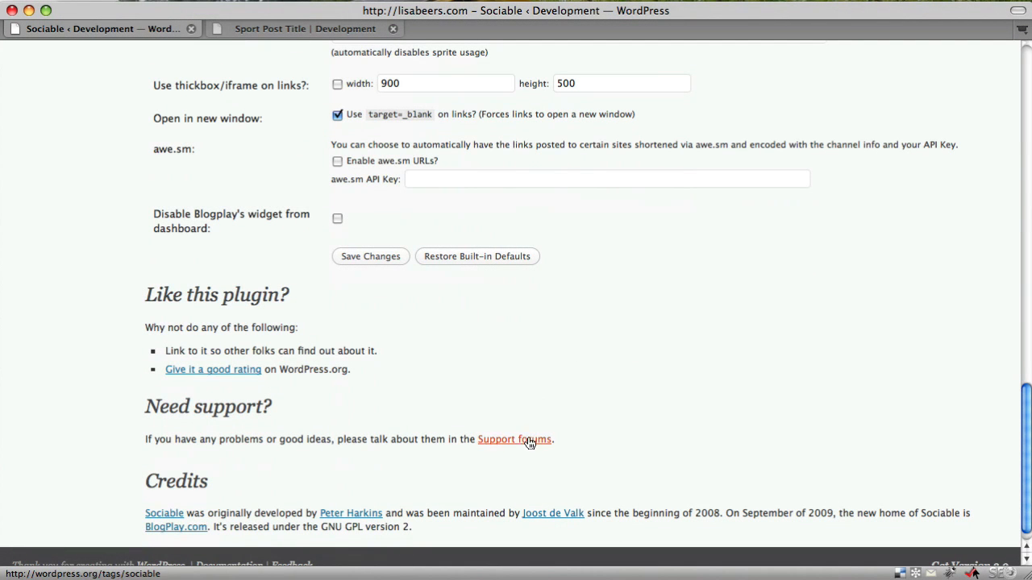
pyautogui.click(370, 254)
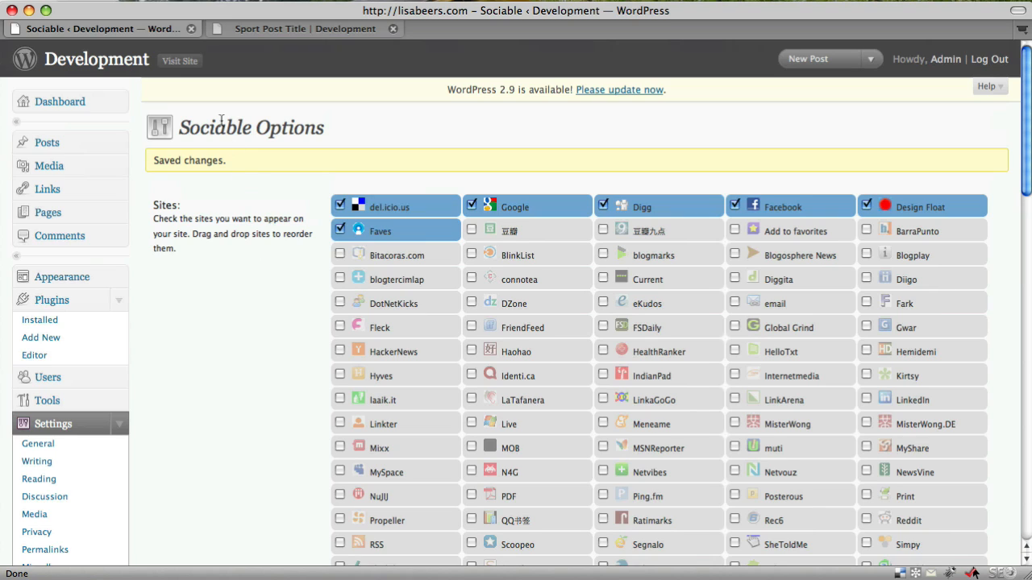
# Switch to the Sport Post Title tab to see the sharing icons
pyautogui.click(305, 29)
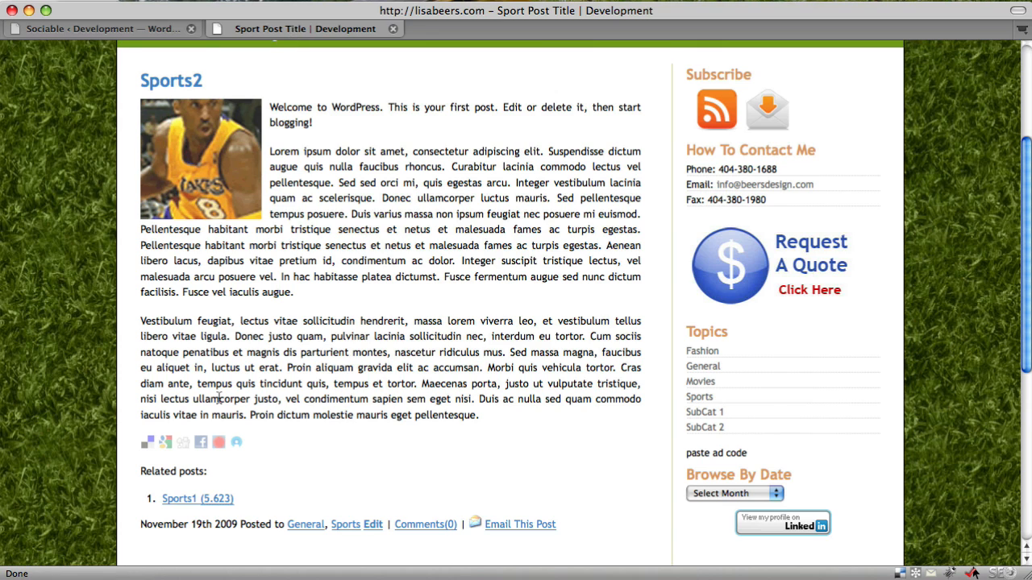
pyautogui.moveTo(174, 448)
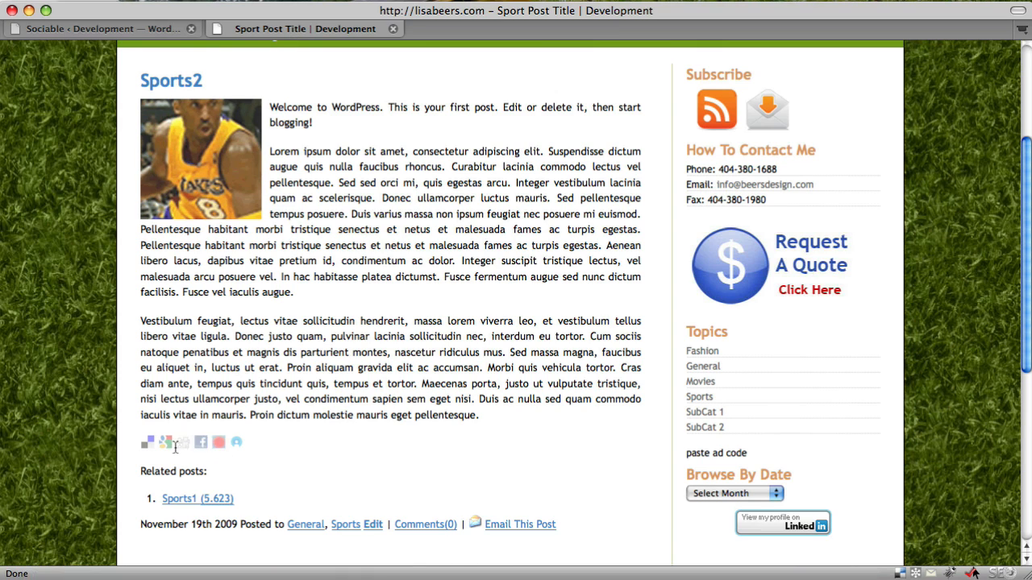